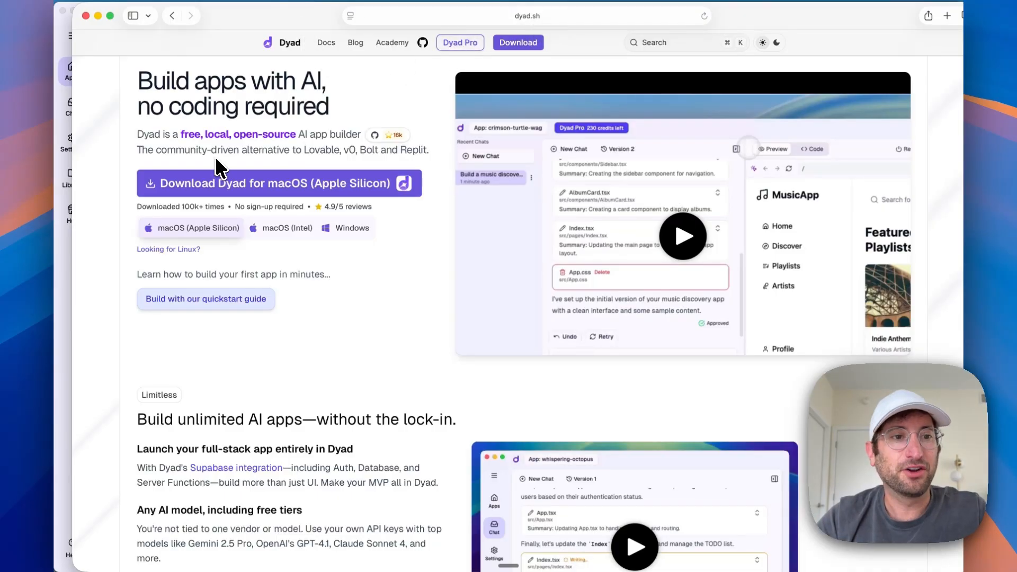
{"action": "mouse_move", "coordinate": [282, 195]}
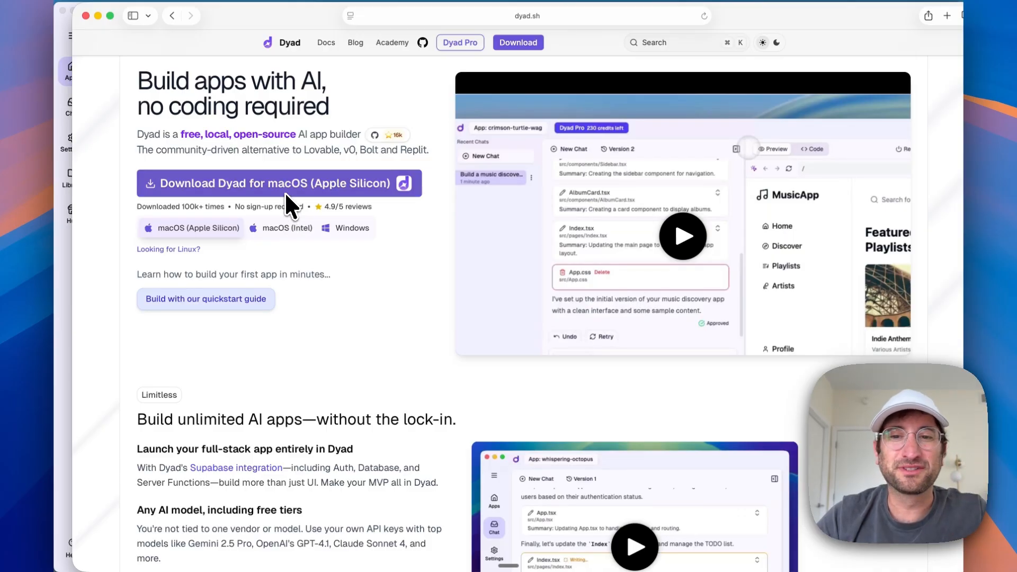
{"action": "mouse_move", "coordinate": [293, 204]}
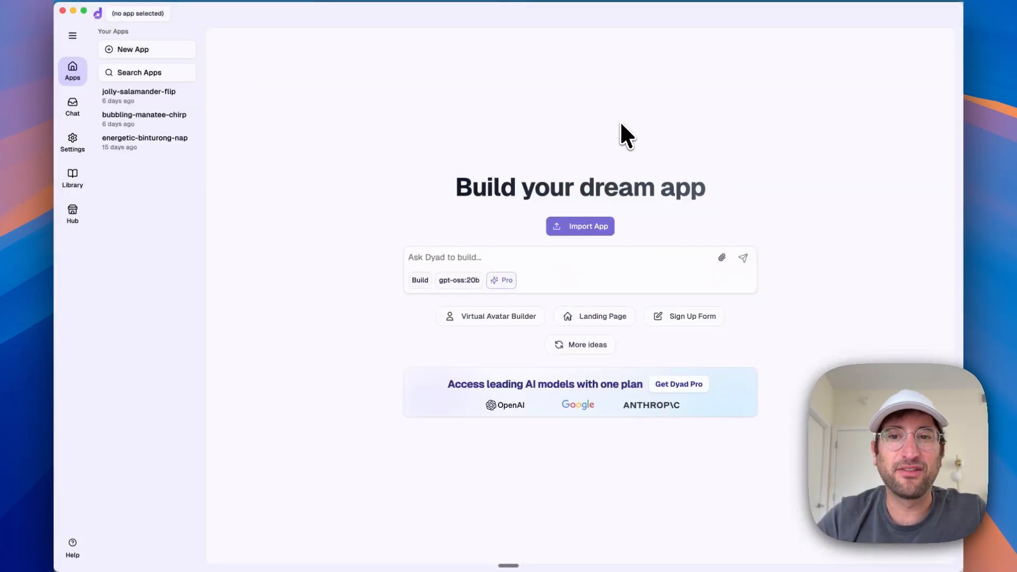
{"action": "mouse_move", "coordinate": [548, 147]}
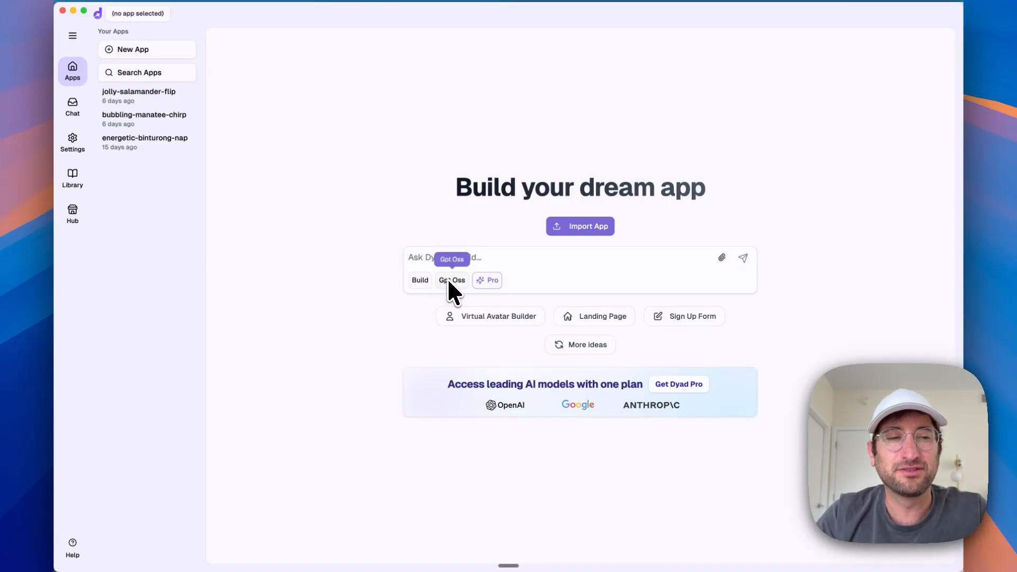
Step: Choose the Free (OpenRouter) model instead of the local Gpt Oss model
{"action": "left_click", "coordinate": [451, 280]}
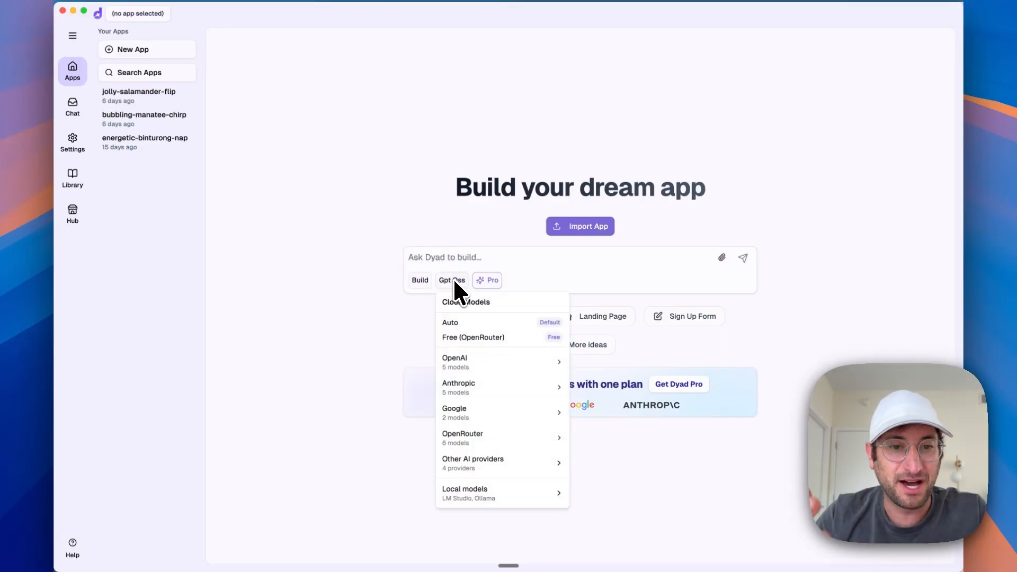
{"action": "mouse_move", "coordinate": [473, 337]}
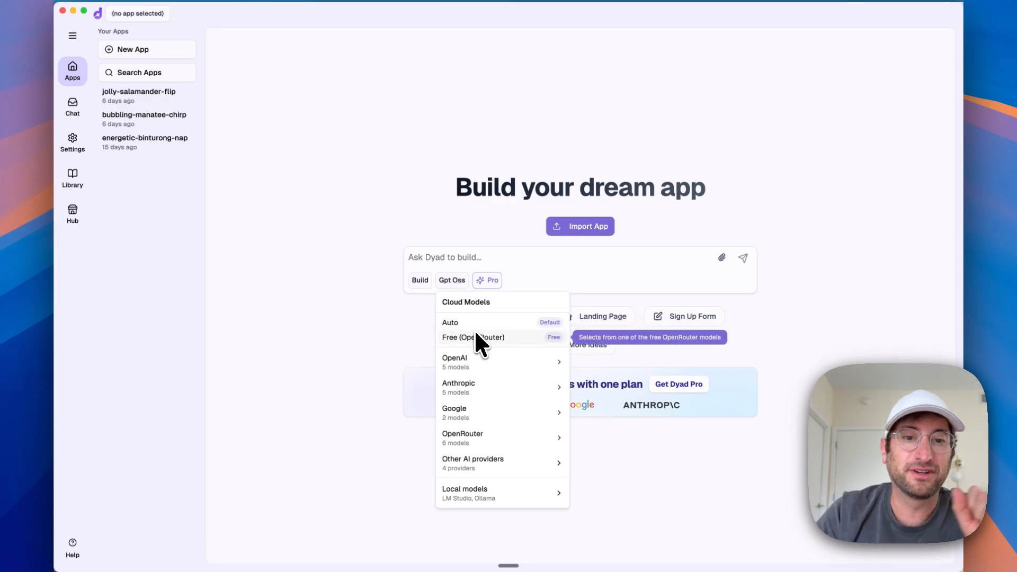
{"action": "mouse_move", "coordinate": [465, 493]}
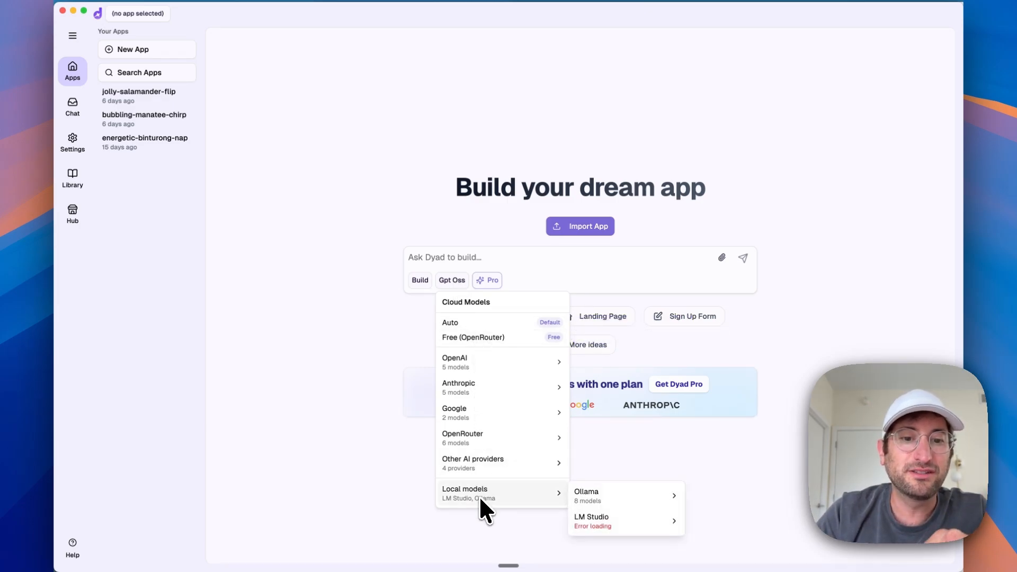
{"action": "mouse_move", "coordinate": [523, 510]}
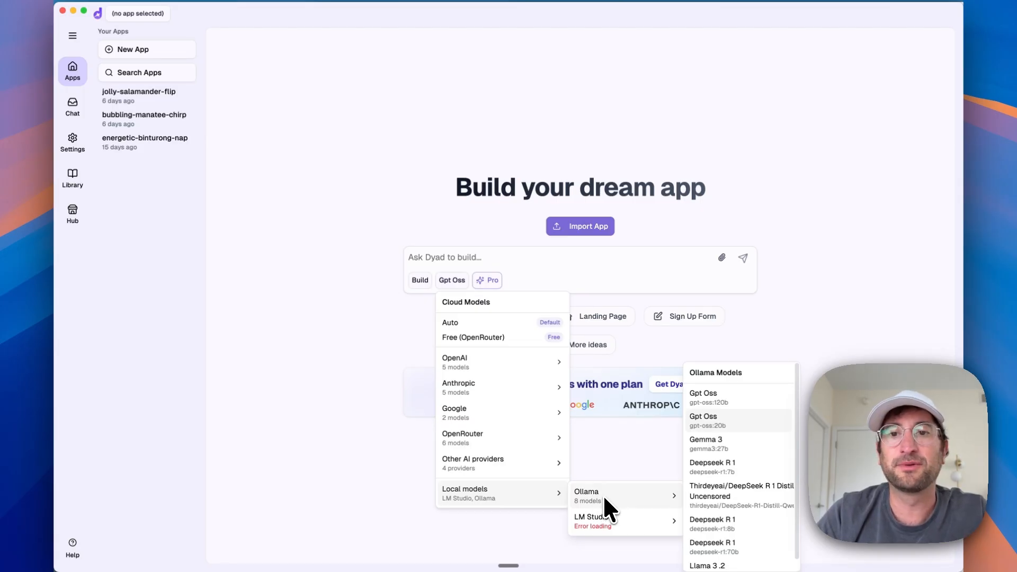
{"action": "mouse_move", "coordinate": [605, 512]}
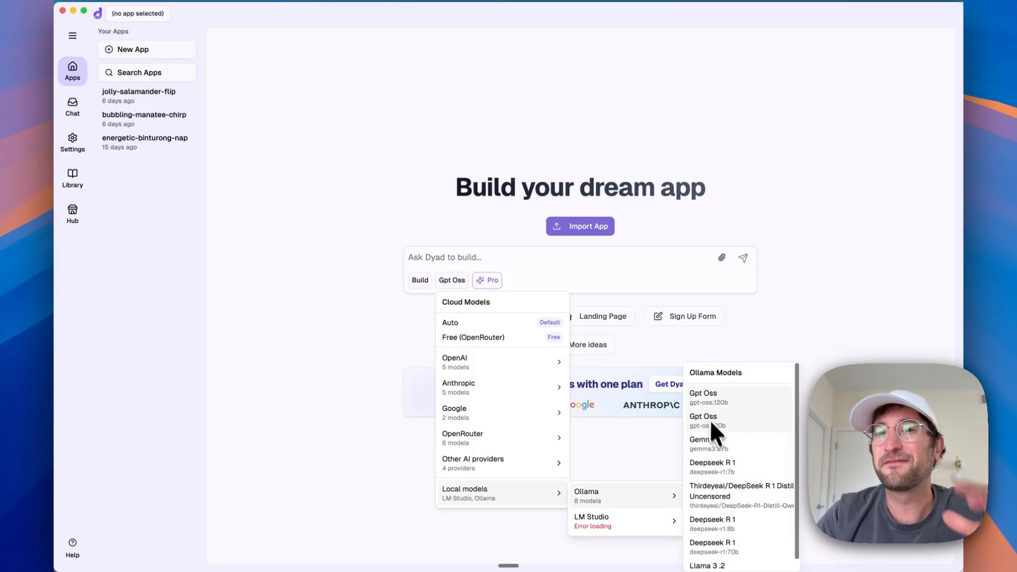
{"action": "mouse_move", "coordinate": [706, 418]}
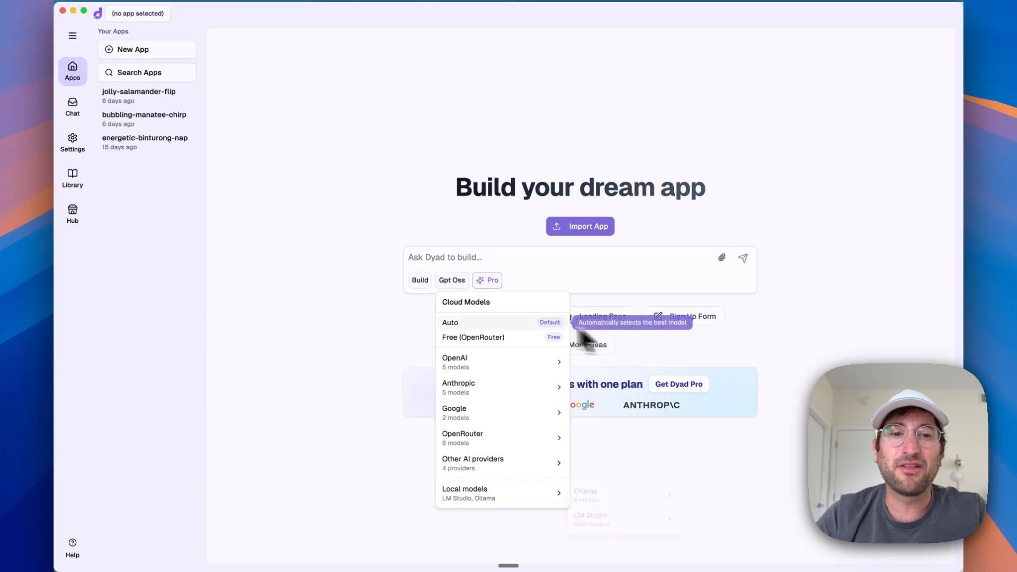
{"action": "left_click", "coordinate": [473, 337]}
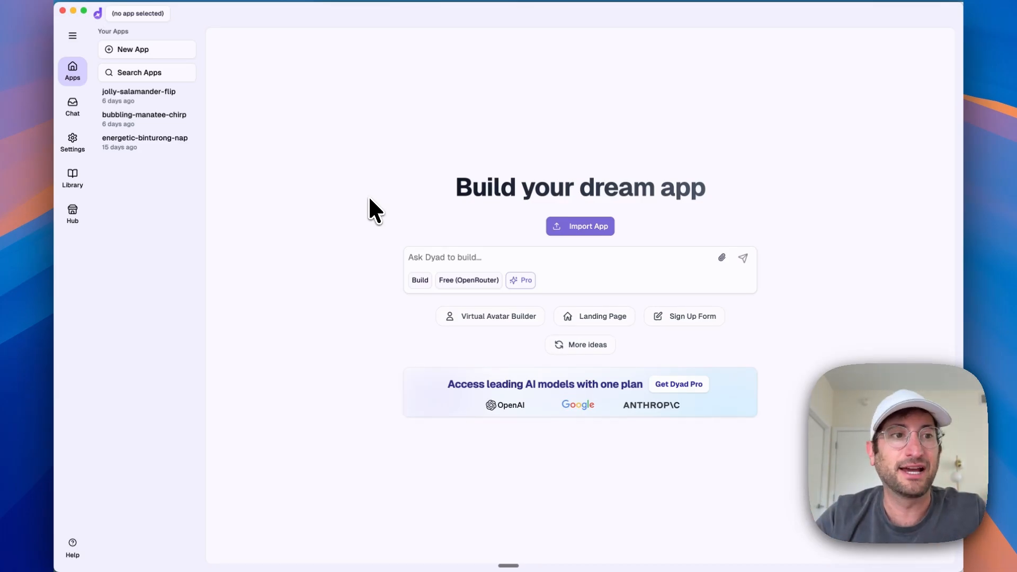
{"action": "left_click", "coordinate": [72, 141]}
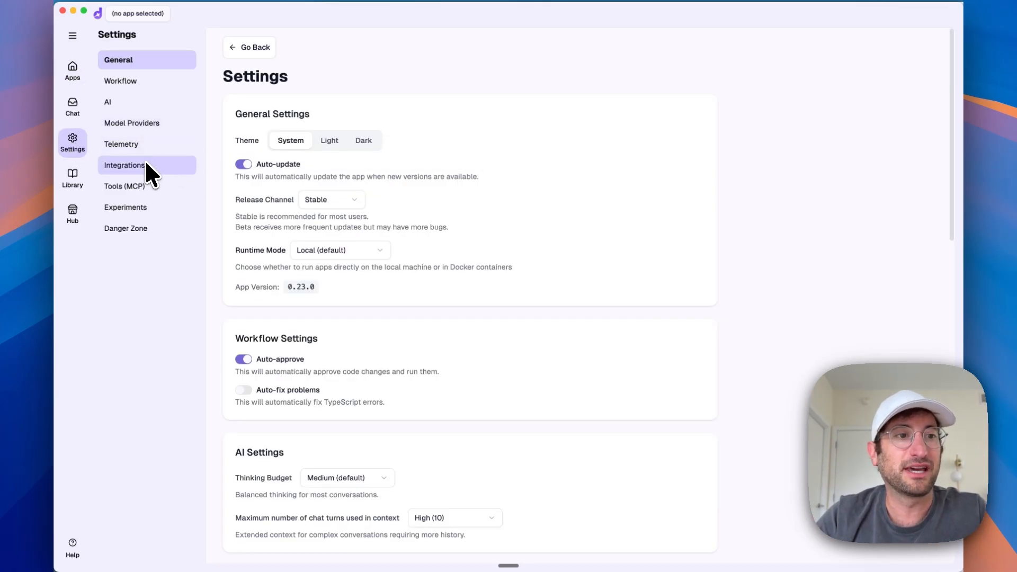
{"action": "left_click", "coordinate": [108, 102]}
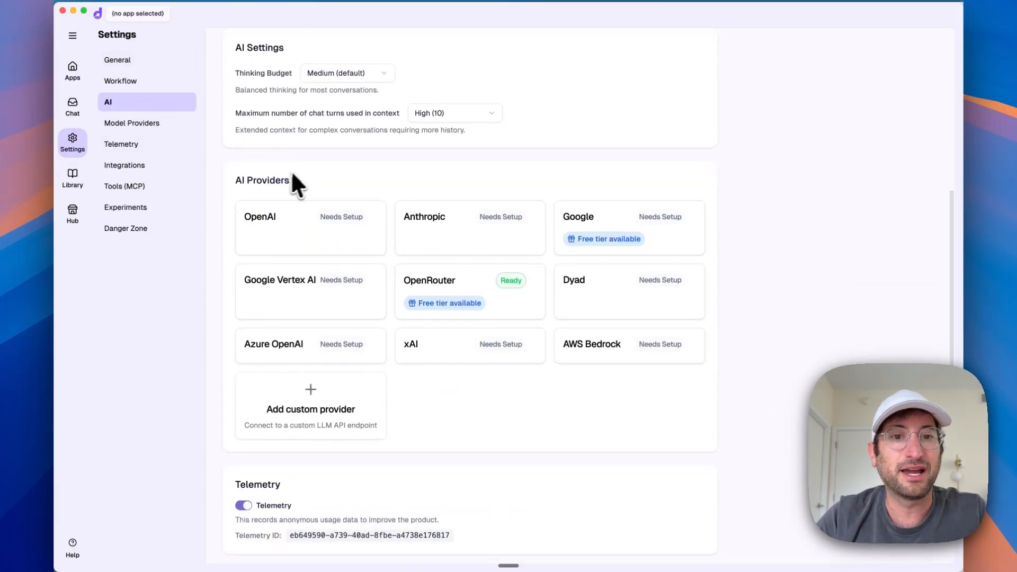
{"action": "scroll", "scroll_direction": "down", "scroll_amount": 3}
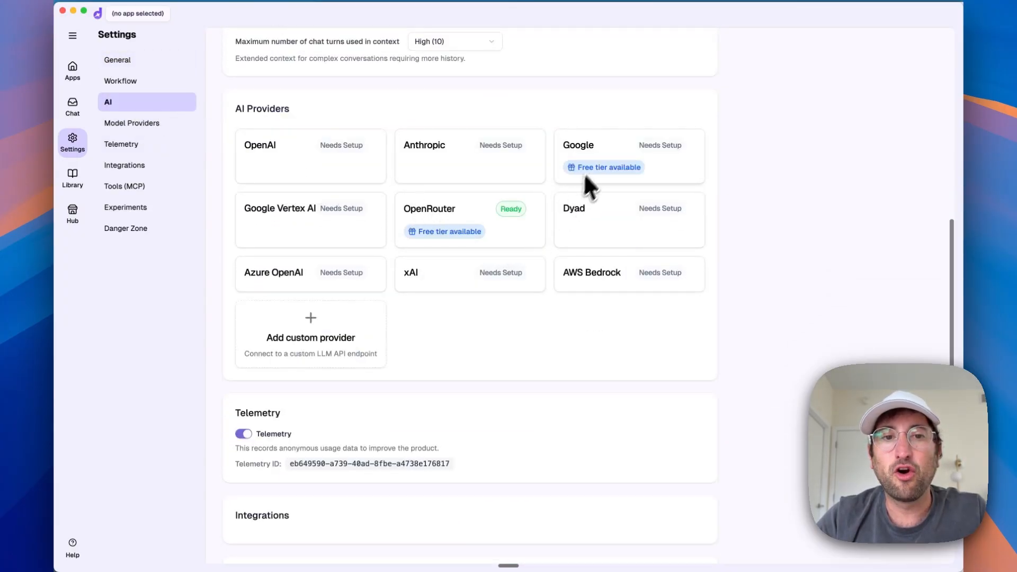
{"action": "mouse_move", "coordinate": [428, 285]}
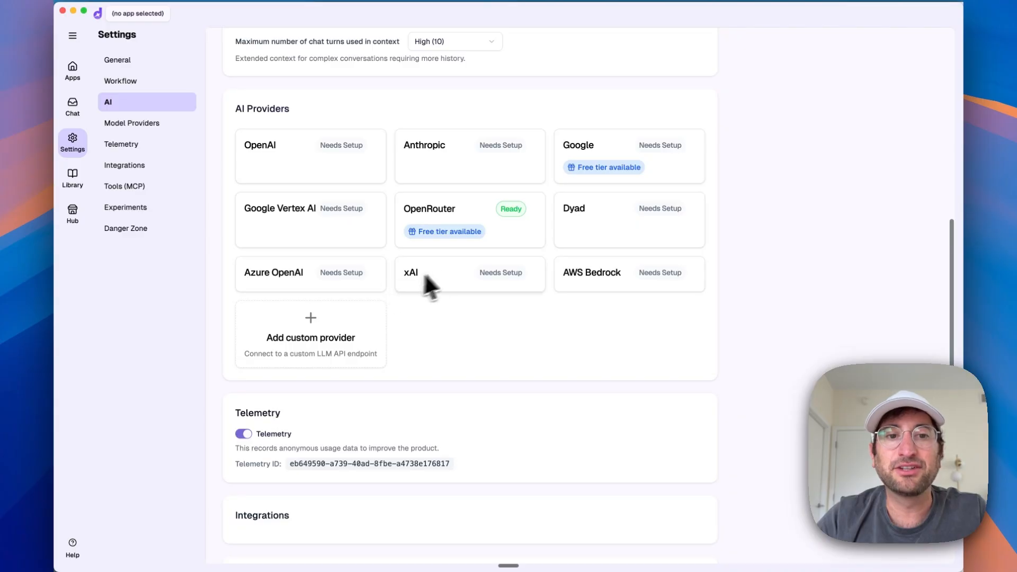
{"action": "mouse_move", "coordinate": [466, 243]}
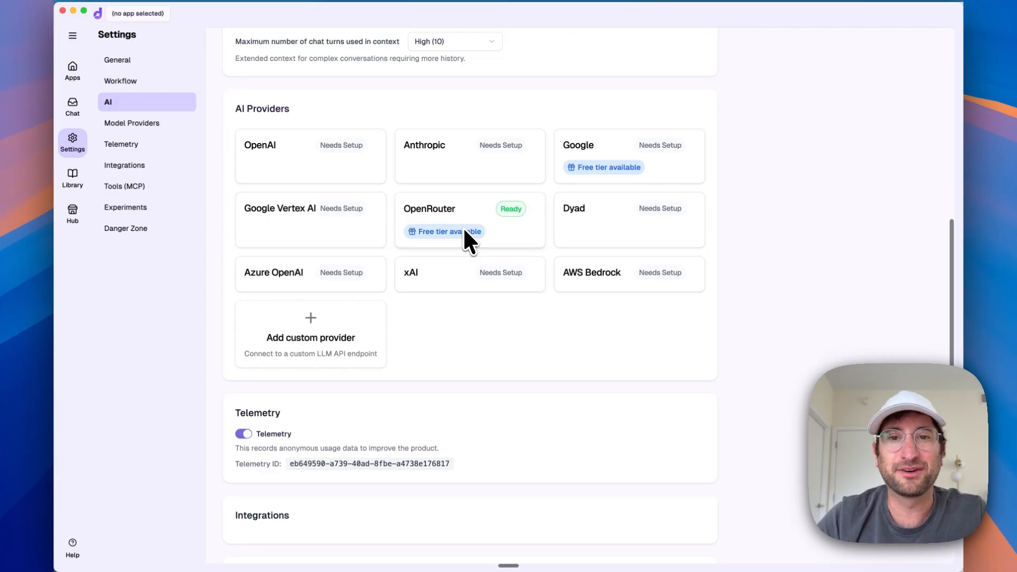
{"action": "left_click", "coordinate": [577, 156]}
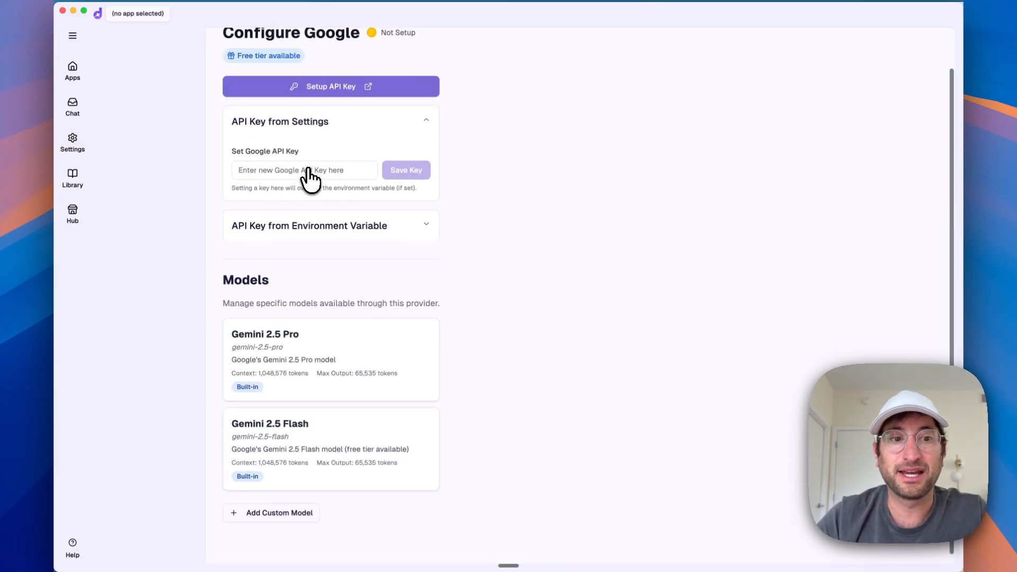
{"action": "scroll", "scroll_direction": "down", "scroll_amount": 3}
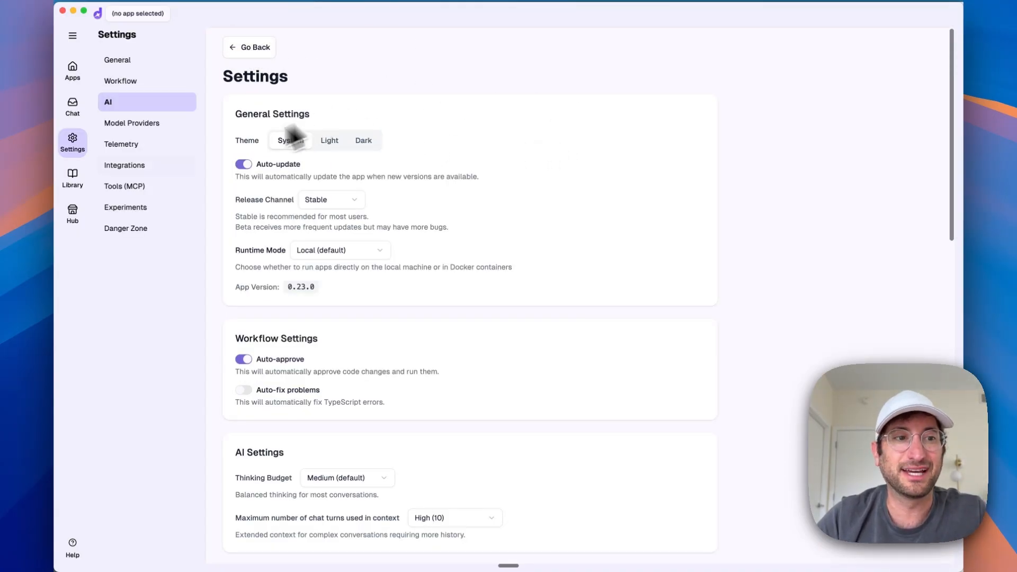
{"action": "scroll", "scroll_direction": "down", "scroll_amount": 3}
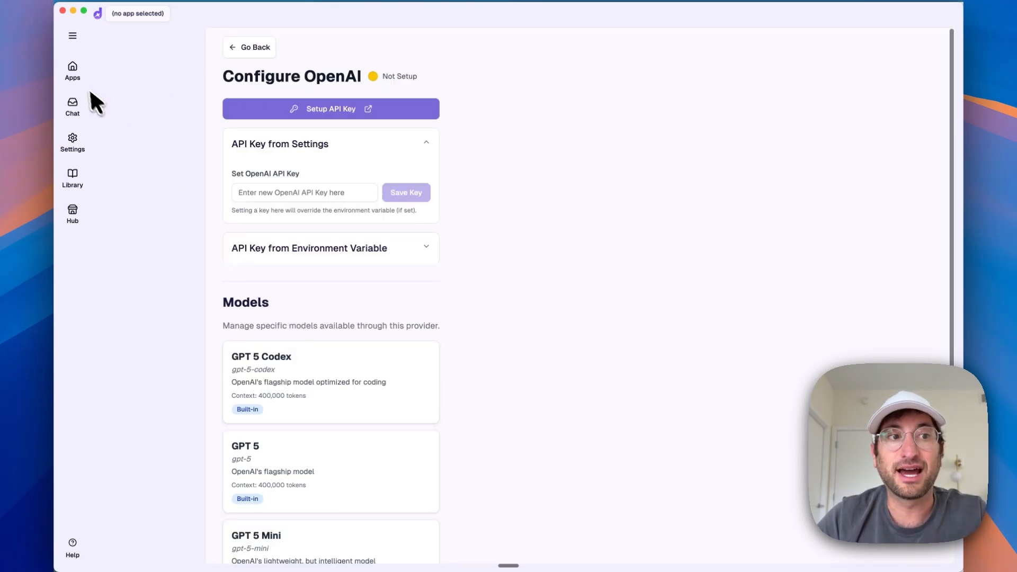
{"action": "left_click", "coordinate": [72, 70]}
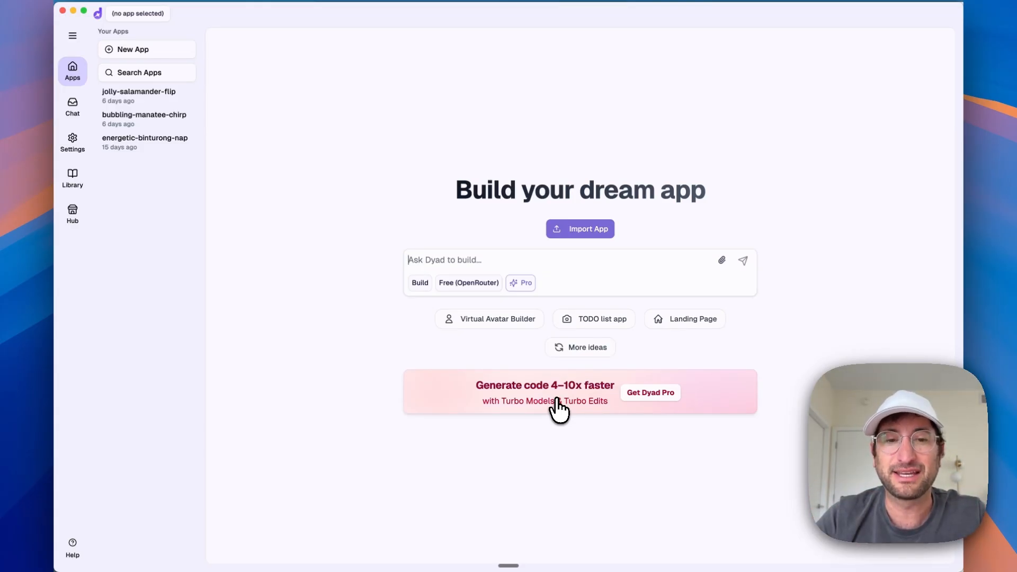
{"action": "mouse_move", "coordinate": [483, 282]}
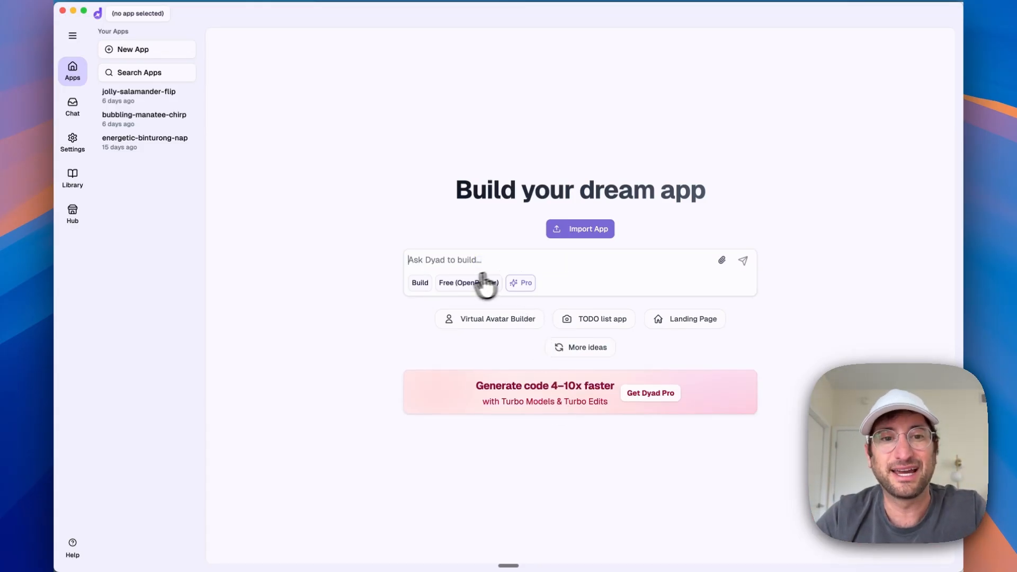
Step: Keep Free (OpenRouter) selected in the model picker for the sleep-tracker request
{"action": "left_click", "coordinate": [467, 282]}
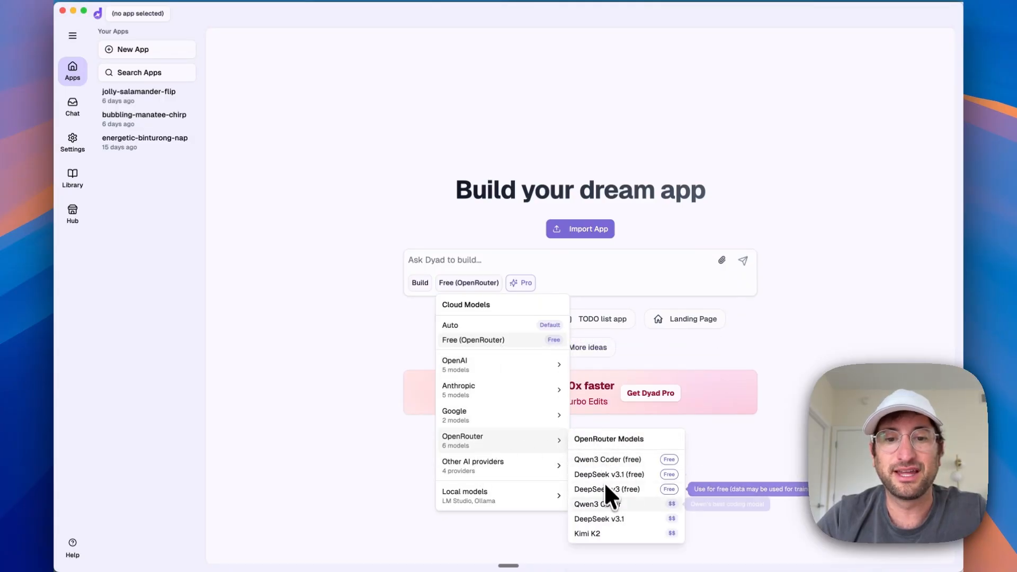
{"action": "mouse_move", "coordinate": [614, 513]}
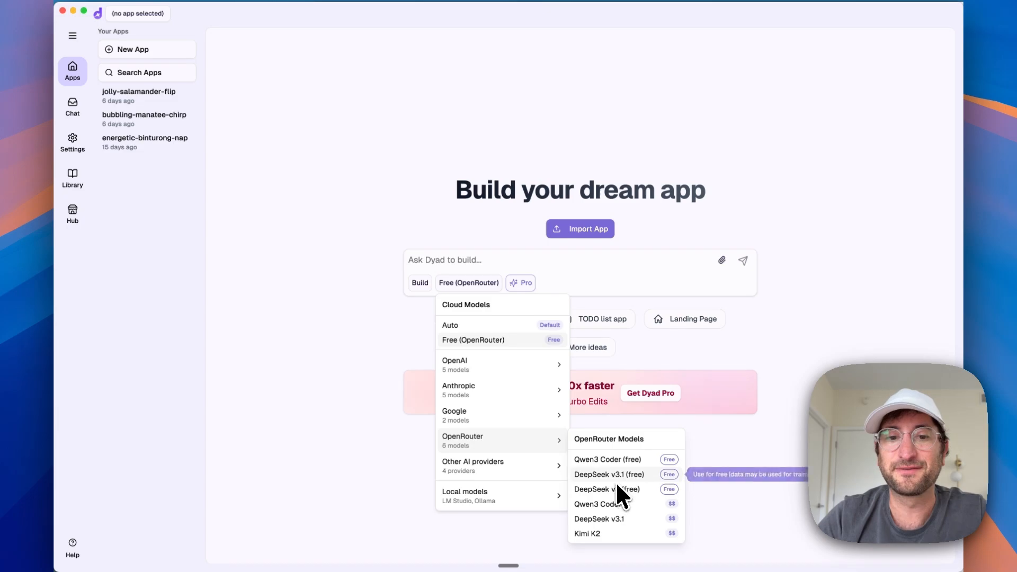
{"action": "mouse_move", "coordinate": [619, 476]}
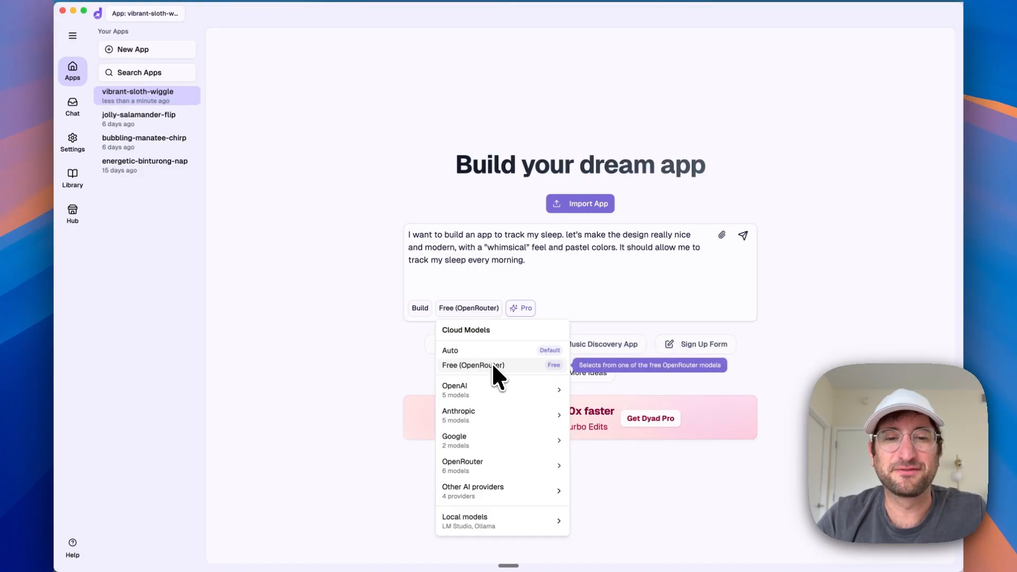
{"action": "left_click", "coordinate": [473, 365]}
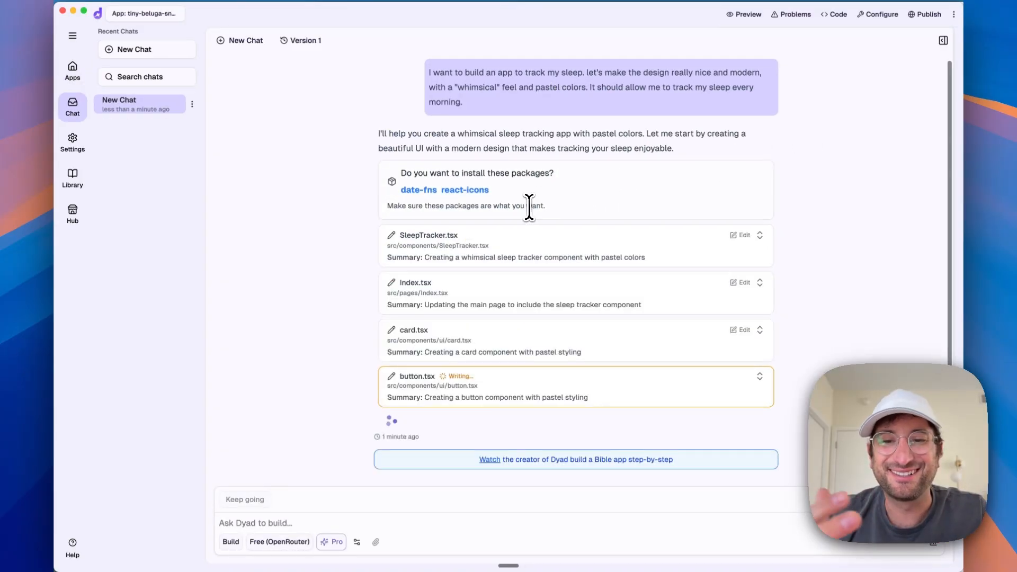
{"action": "scroll", "scroll_direction": "down", "scroll_amount": 3}
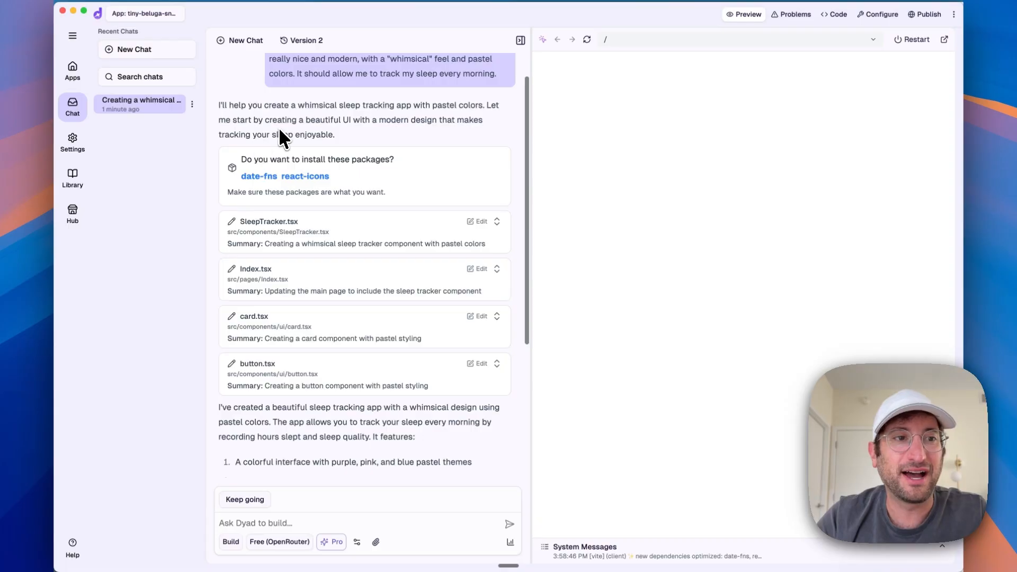
{"action": "left_click", "coordinate": [72, 70]}
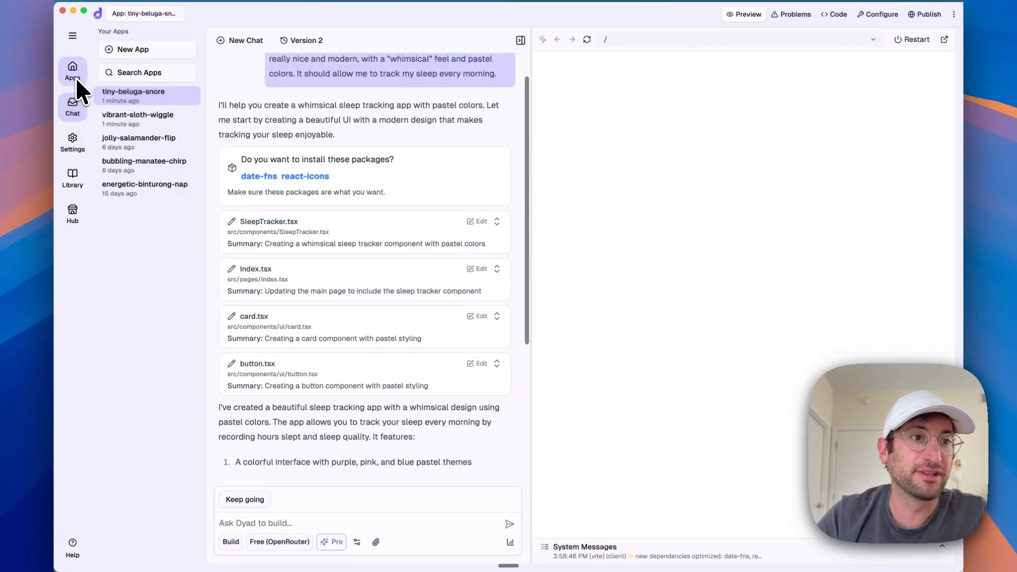
{"action": "left_click", "coordinate": [72, 106]}
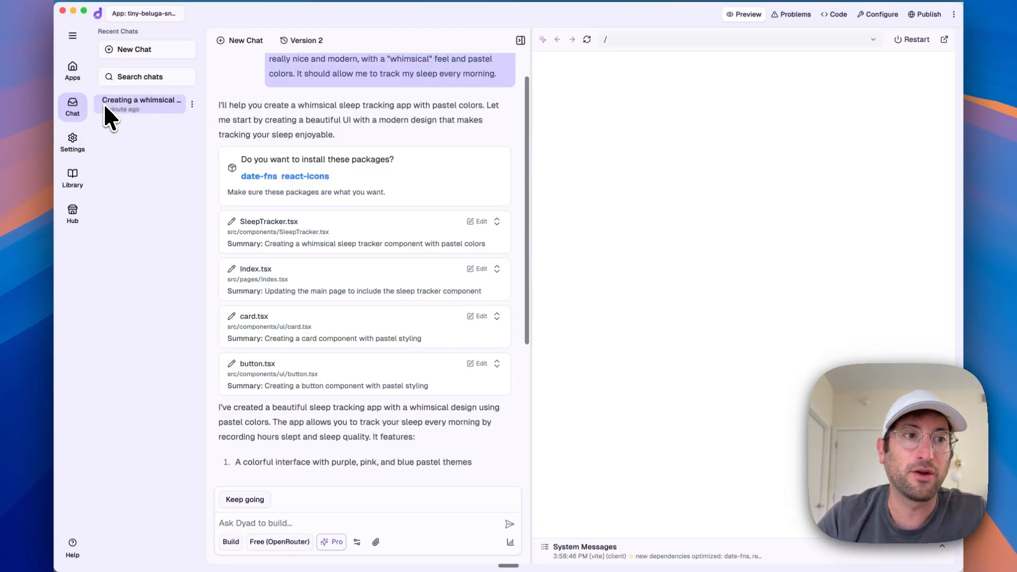
{"action": "left_click", "coordinate": [72, 71]}
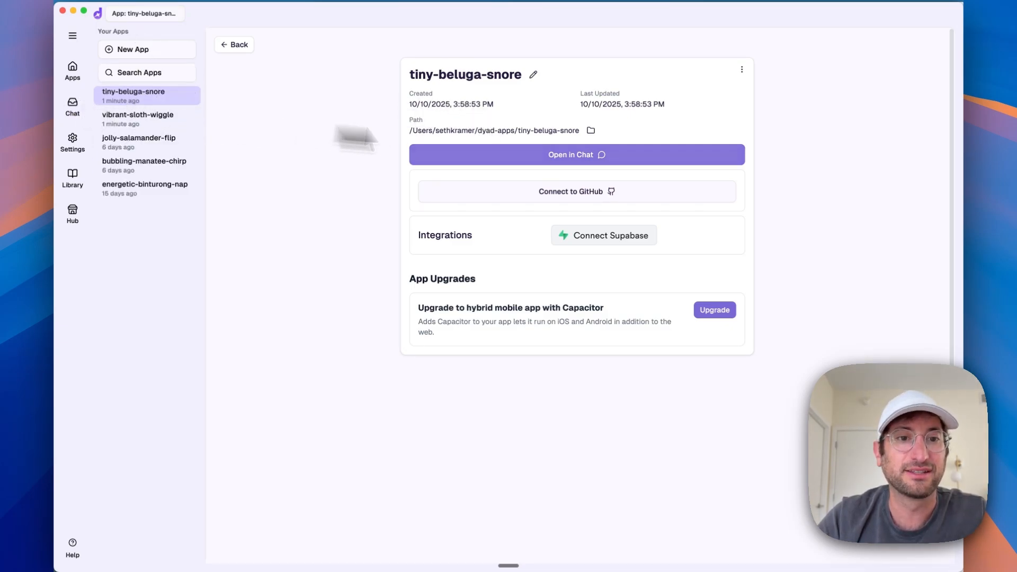
{"action": "mouse_move", "coordinate": [496, 218]}
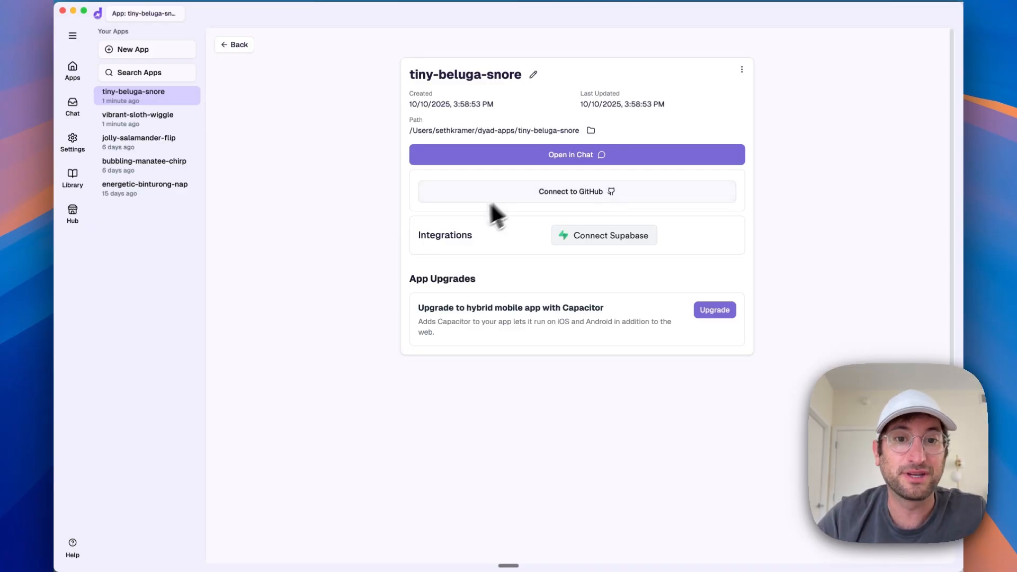
{"action": "mouse_move", "coordinate": [504, 252]}
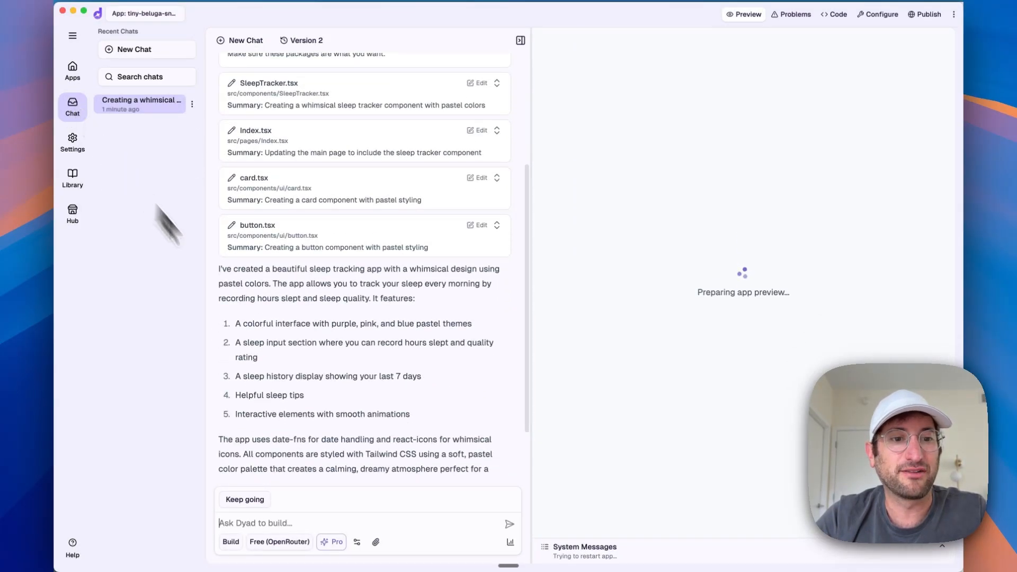
Step: Review the app's Problems, Code, Configure and Publish views in turn
{"action": "scroll", "scroll_direction": "down", "scroll_amount": 3}
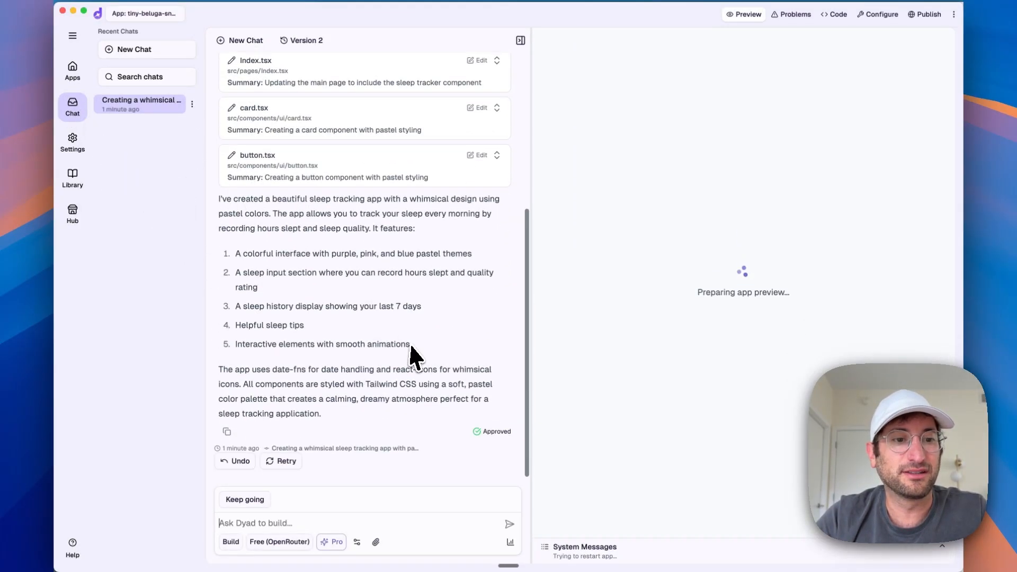
{"action": "mouse_move", "coordinate": [333, 285]}
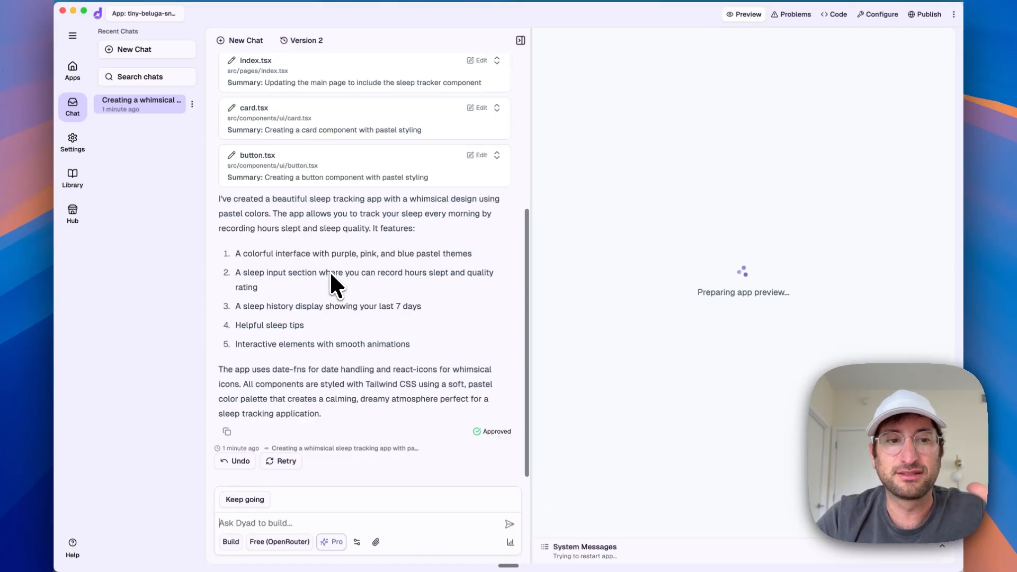
{"action": "mouse_move", "coordinate": [725, 211]}
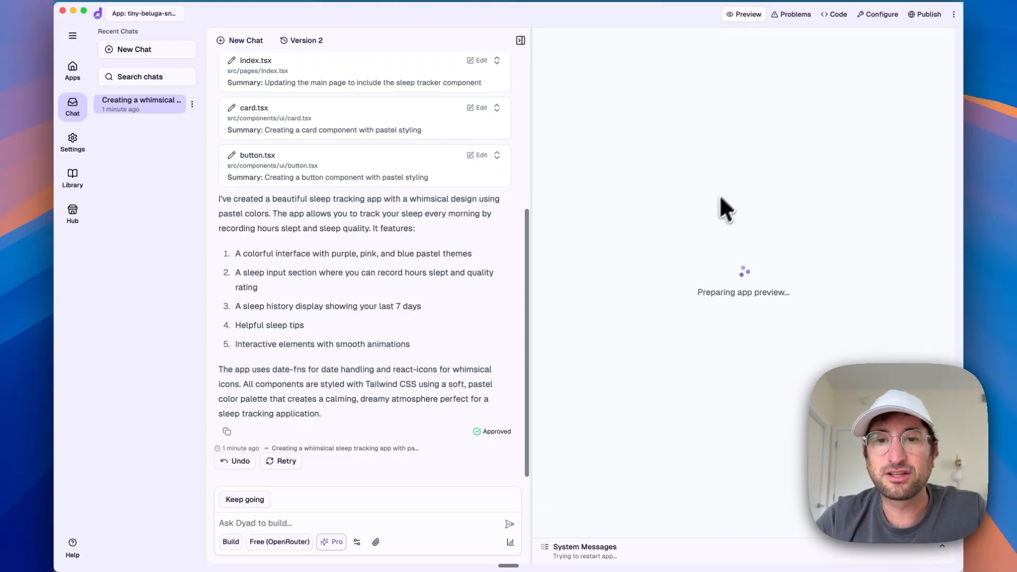
{"action": "mouse_move", "coordinate": [721, 272]}
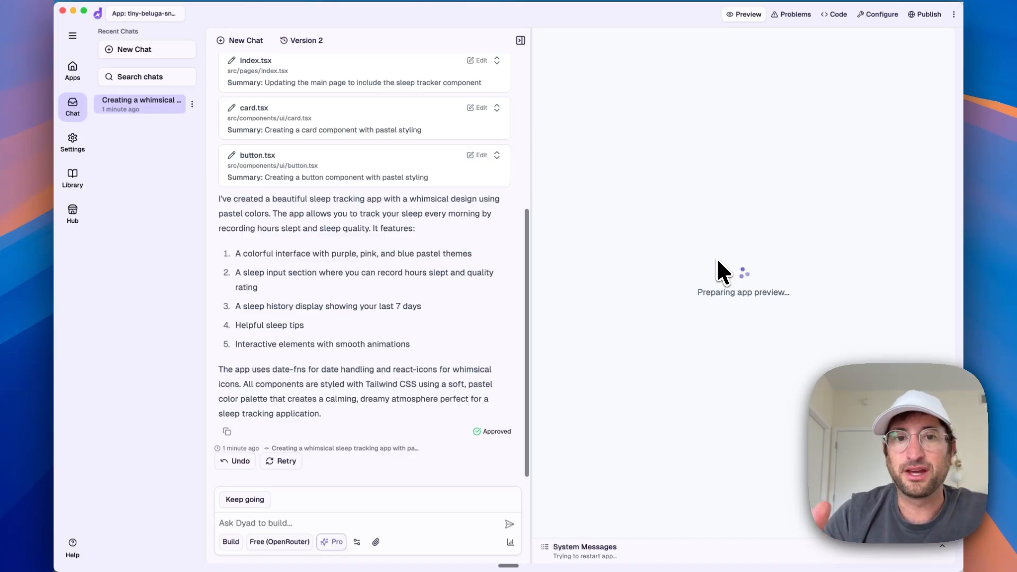
{"action": "left_click", "coordinate": [794, 13]}
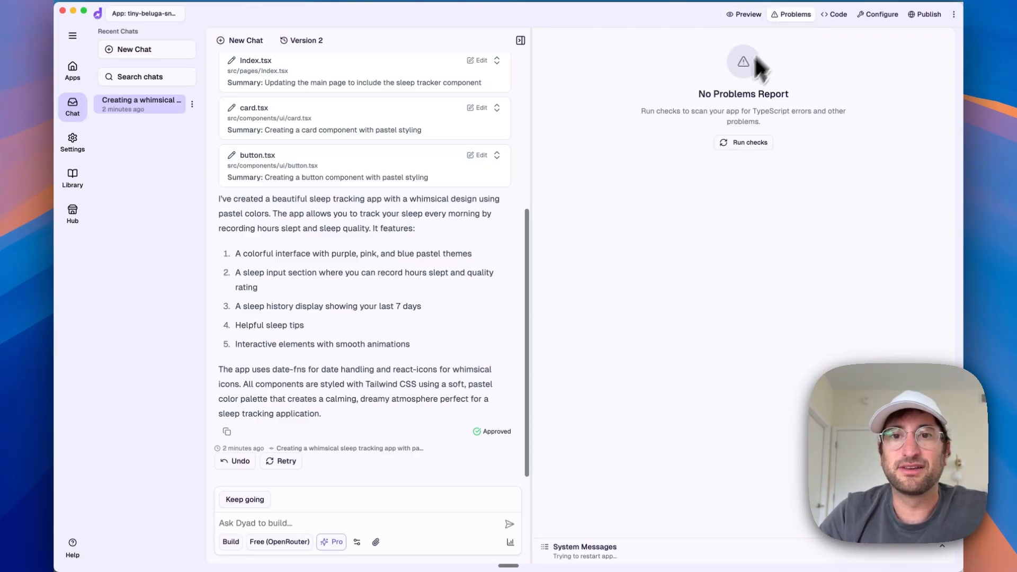
{"action": "left_click", "coordinate": [837, 14]}
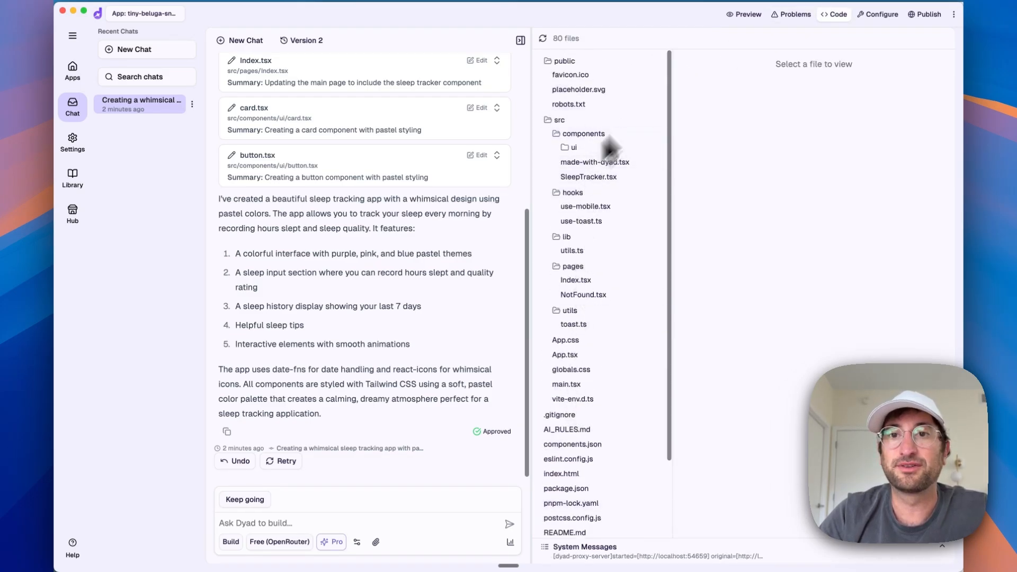
{"action": "left_click", "coordinate": [880, 14]}
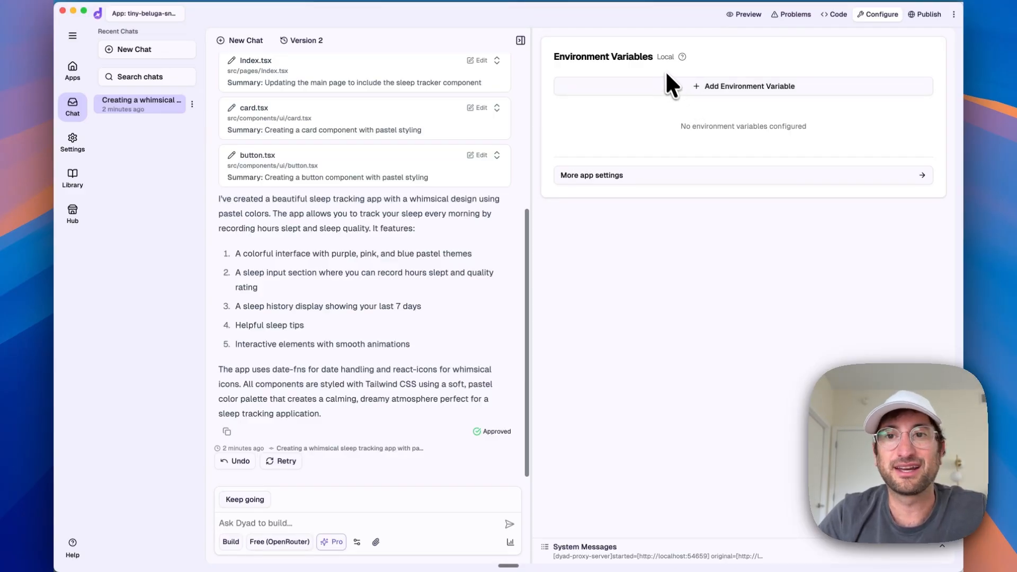
{"action": "left_click", "coordinate": [928, 13]}
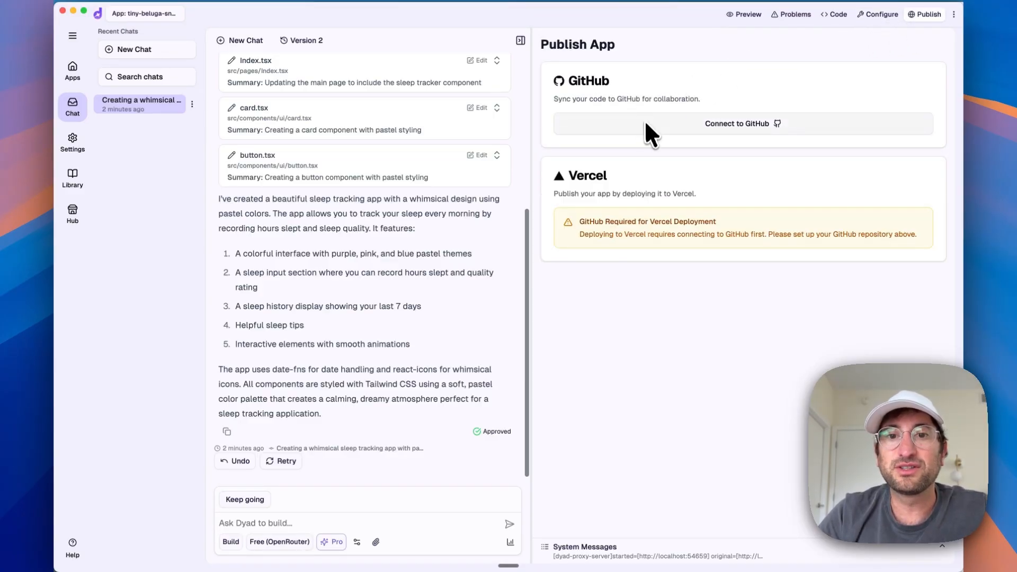
{"action": "mouse_move", "coordinate": [702, 138]}
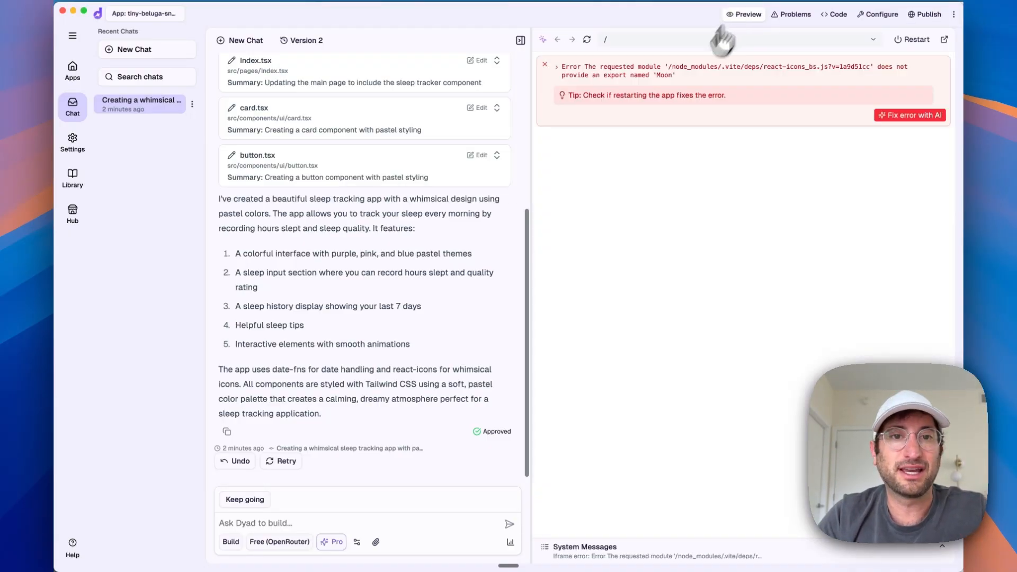
{"action": "mouse_move", "coordinate": [718, 187]}
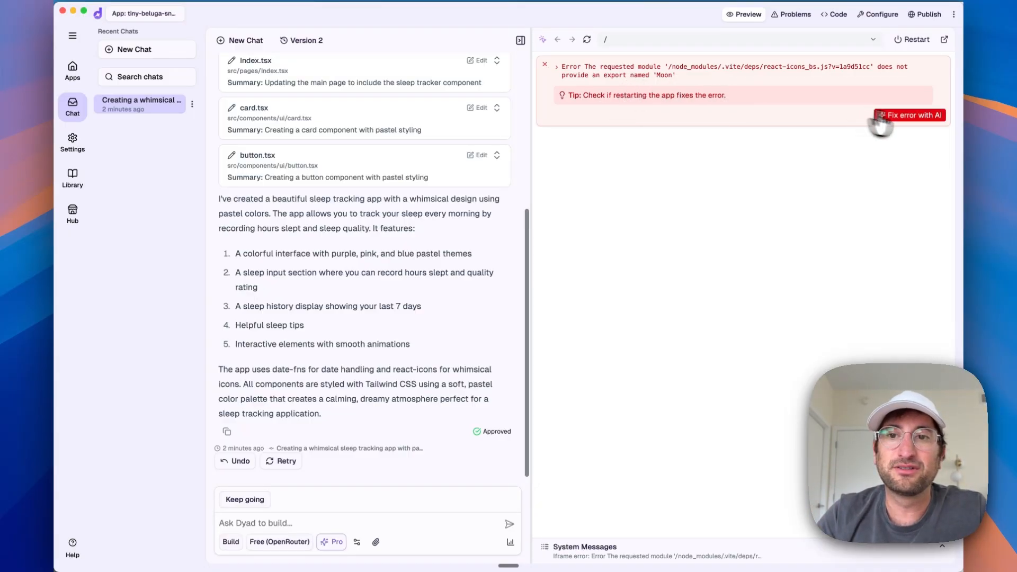
Step: Use 'Fix error with AI' to repair the Moon icon import in SleepTracker.tsx
{"action": "left_click", "coordinate": [912, 114]}
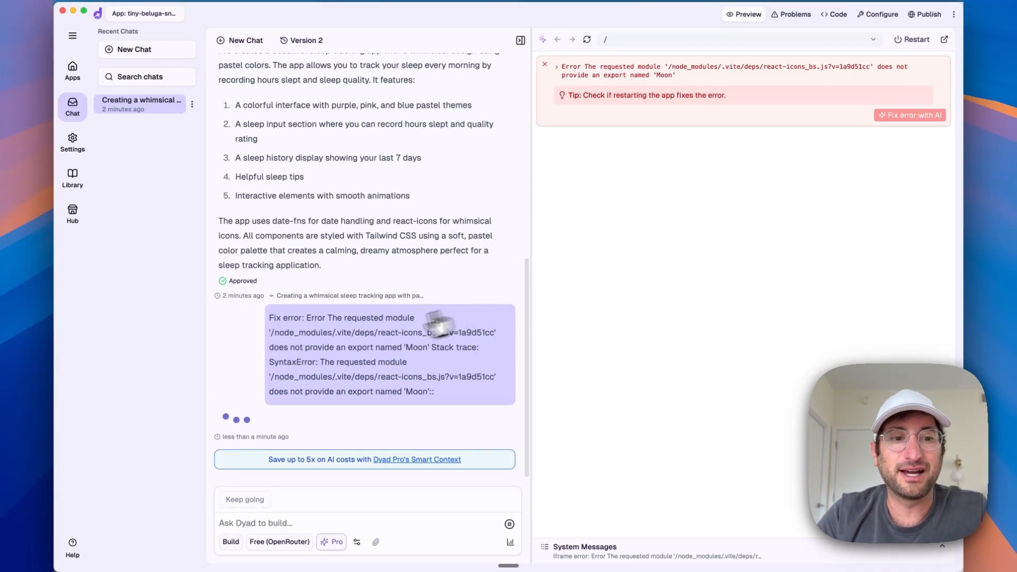
{"action": "scroll", "scroll_direction": "down", "scroll_amount": 3}
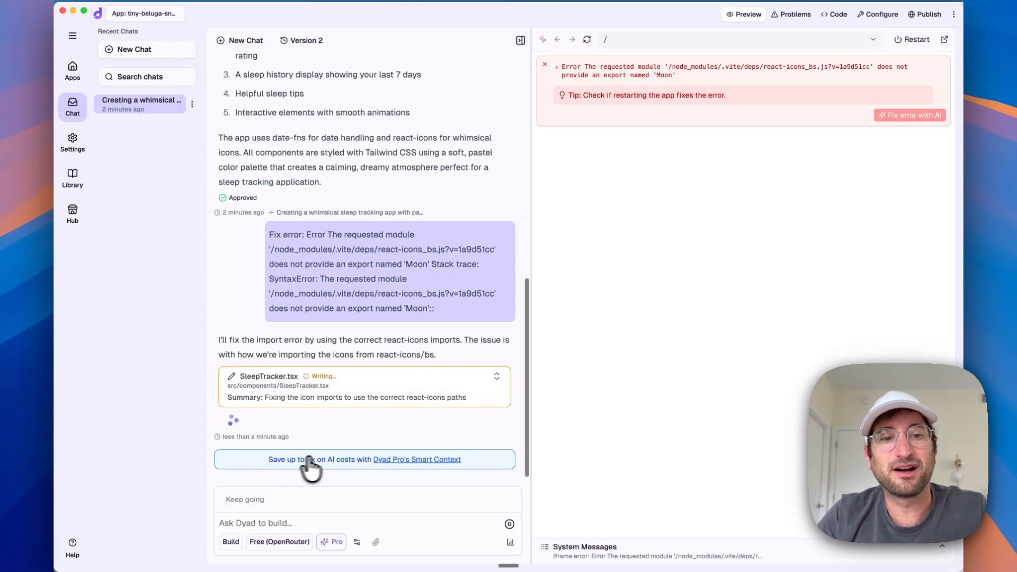
{"action": "mouse_move", "coordinate": [393, 470]}
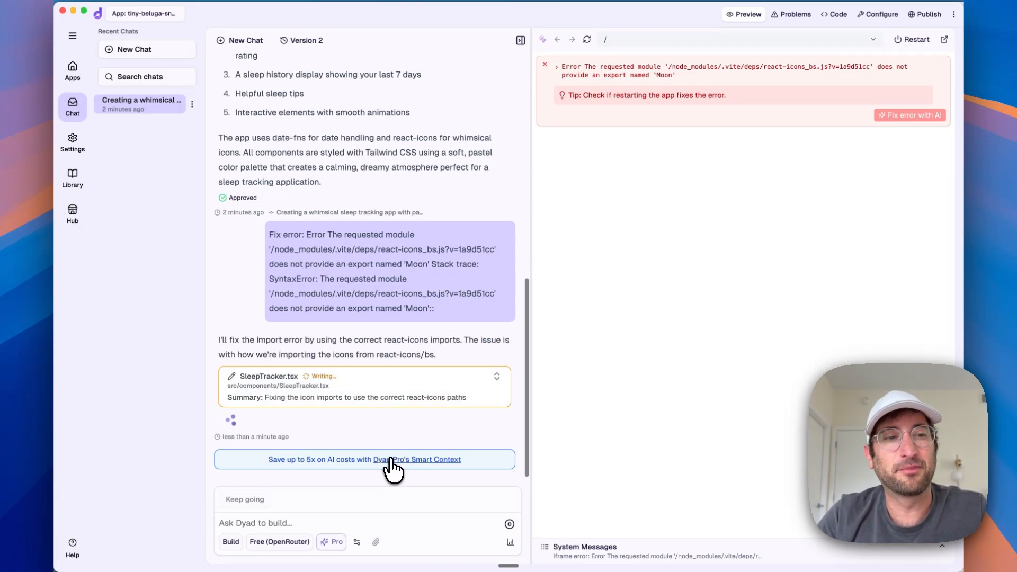
{"action": "mouse_move", "coordinate": [394, 504]}
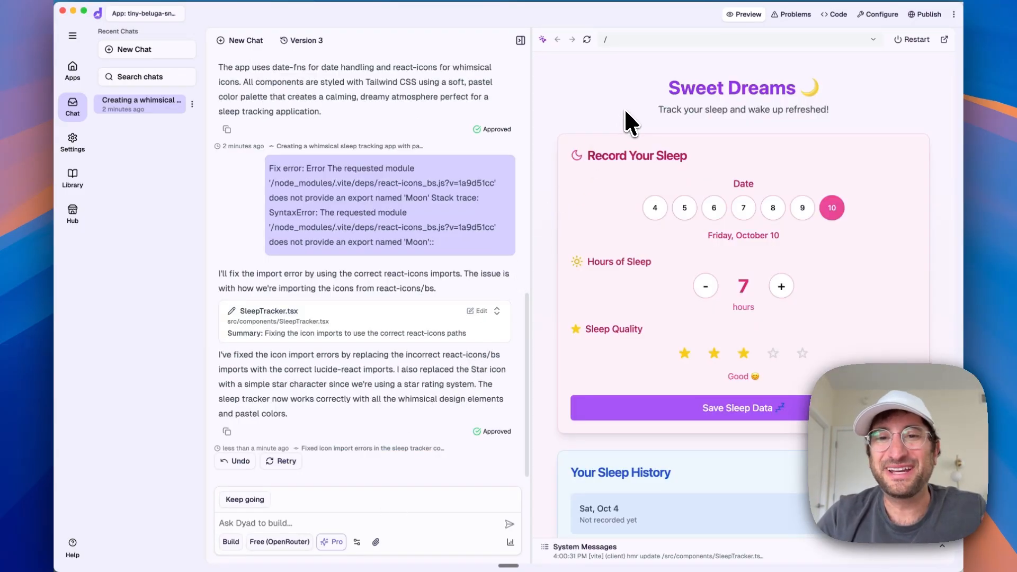
{"action": "mouse_move", "coordinate": [467, 74]}
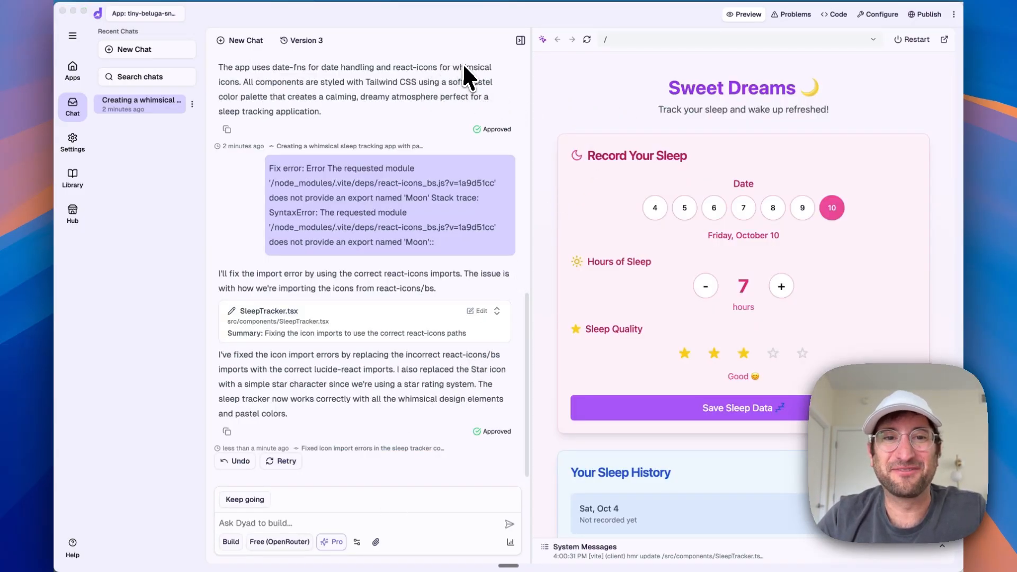
Step: Save a 7-hour Great-rated night for October 9 and review Your Sleep History
{"action": "scroll", "scroll_direction": "down", "scroll_amount": 3}
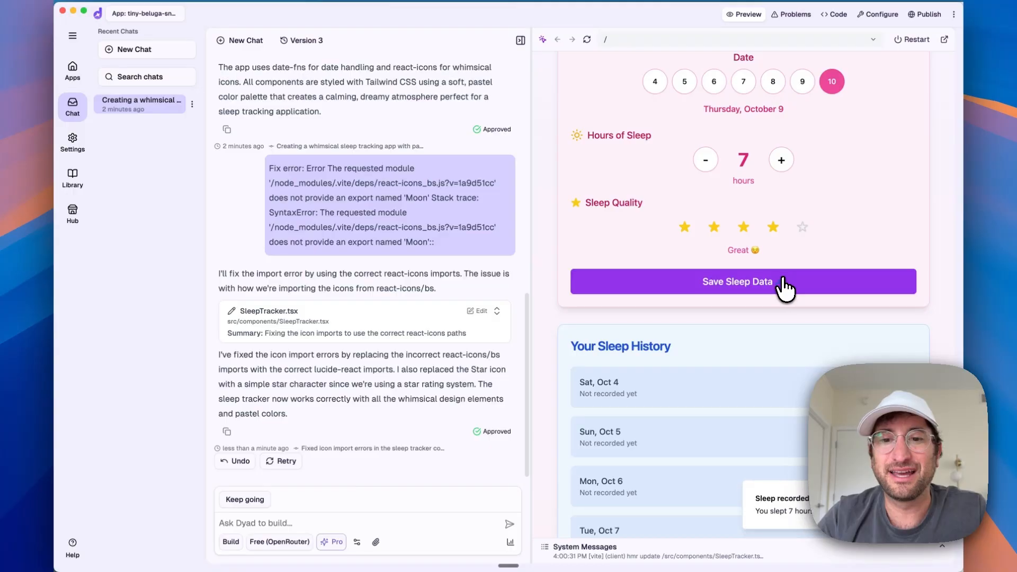
{"action": "left_click", "coordinate": [742, 282]}
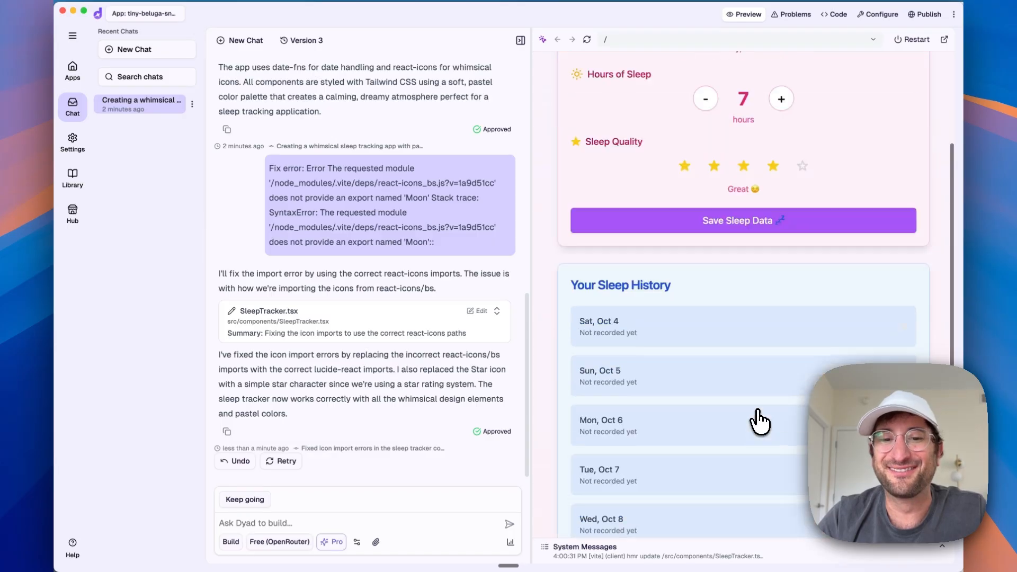
{"action": "scroll", "scroll_direction": "down", "scroll_amount": 3}
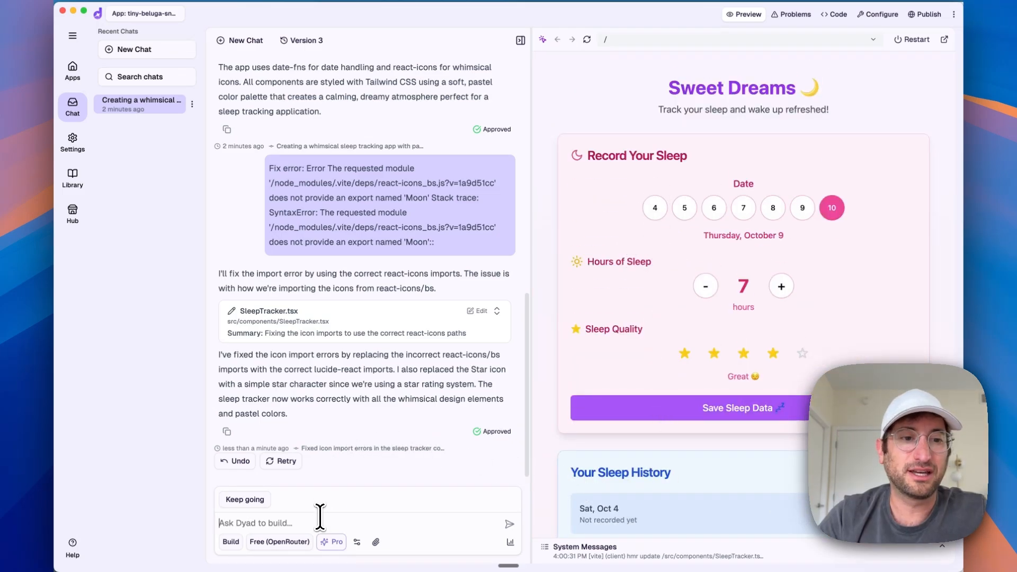
Step: Draft 'is it possible to add a database' and go to the tiny-beluga-snore app overview
{"action": "type", "text": "is it possible to add"}
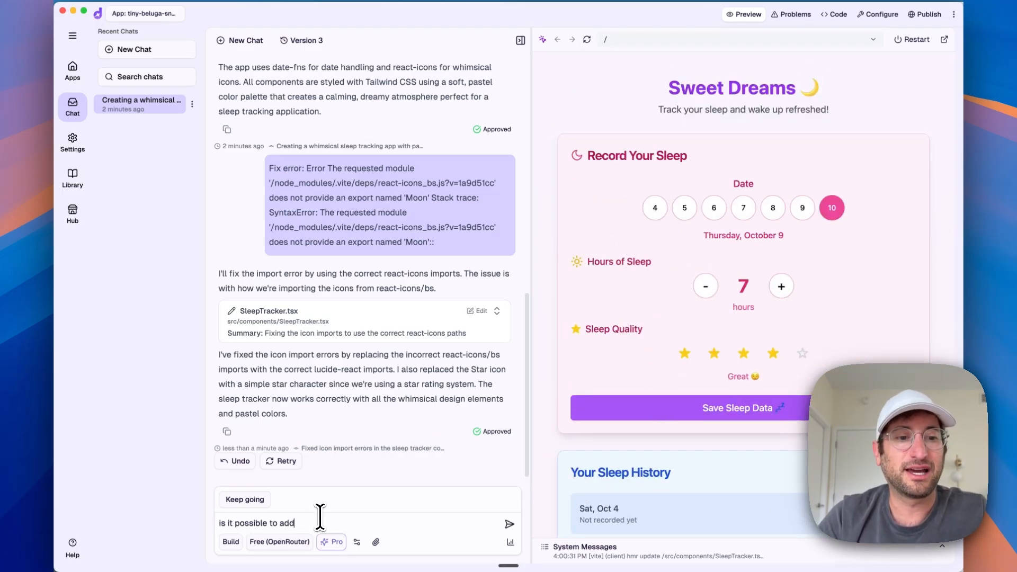
{"action": "type", "text": "a database so the data is persistent"}
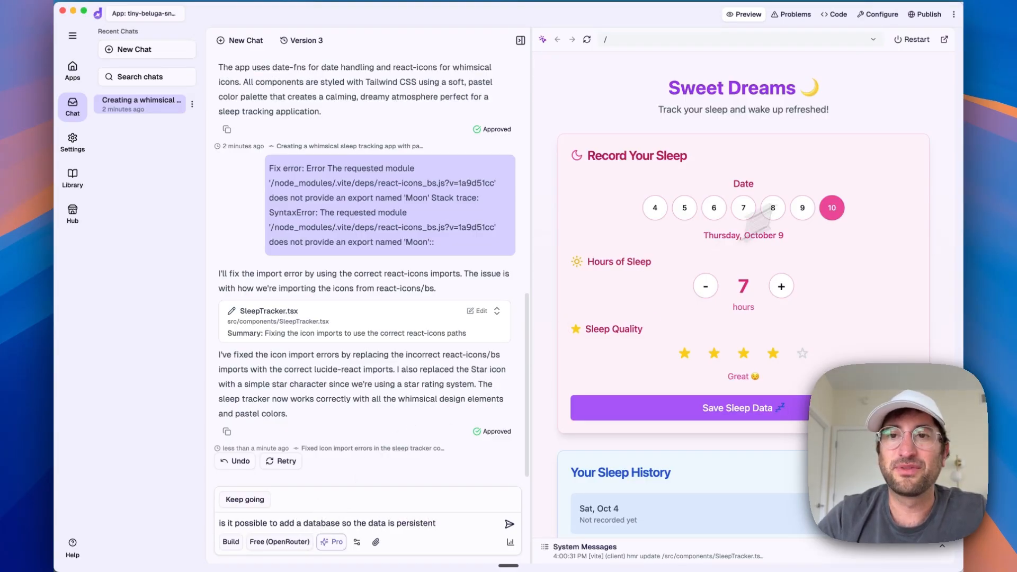
{"action": "scroll", "scroll_direction": "down", "scroll_amount": 3}
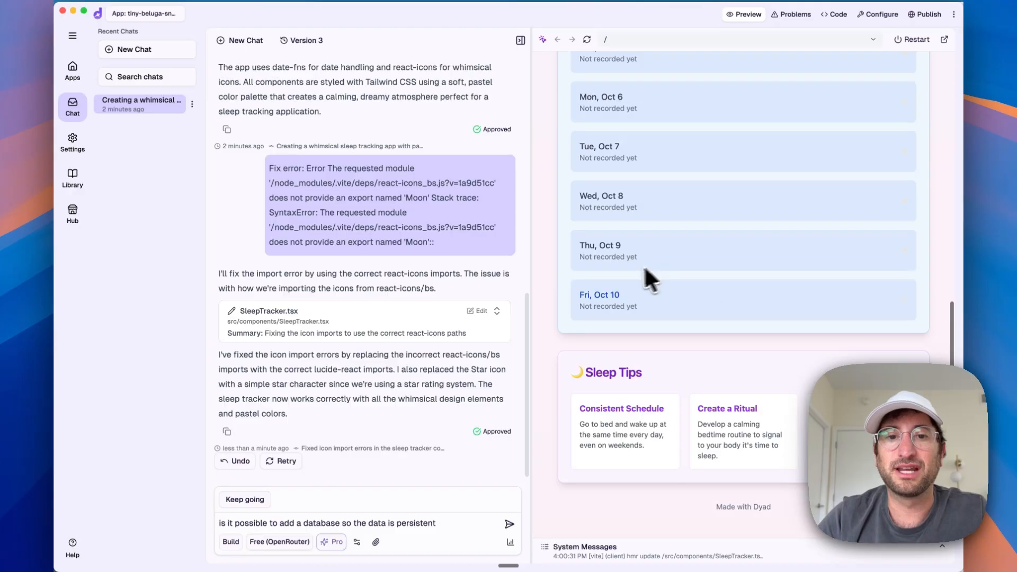
{"action": "left_click", "coordinate": [510, 523]}
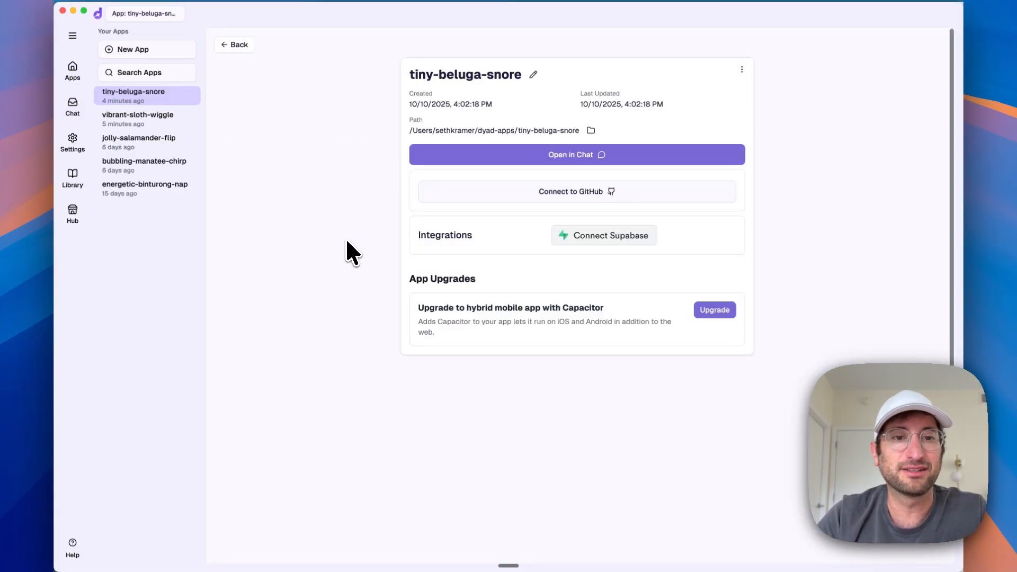
{"action": "mouse_move", "coordinate": [354, 120]}
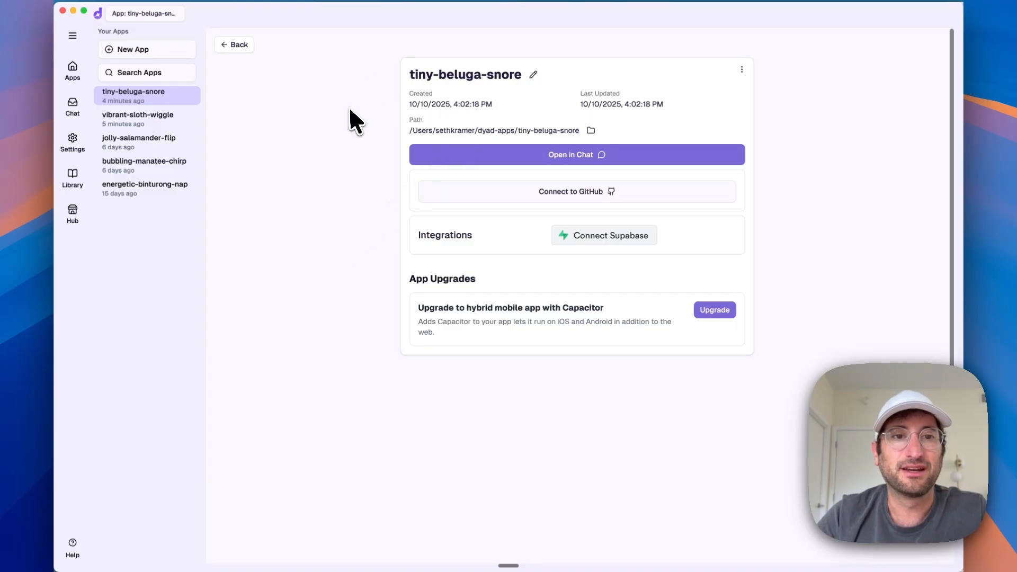
Step: Authorize Dyad on Supabase and select a Supabase project for the app
{"action": "left_click", "coordinate": [603, 235]}
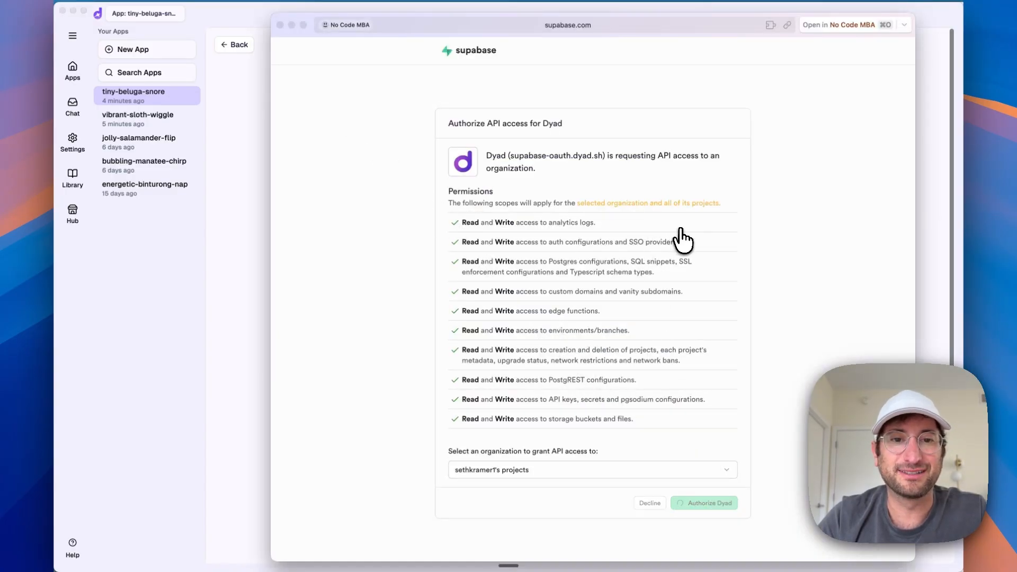
{"action": "mouse_move", "coordinate": [562, 266]}
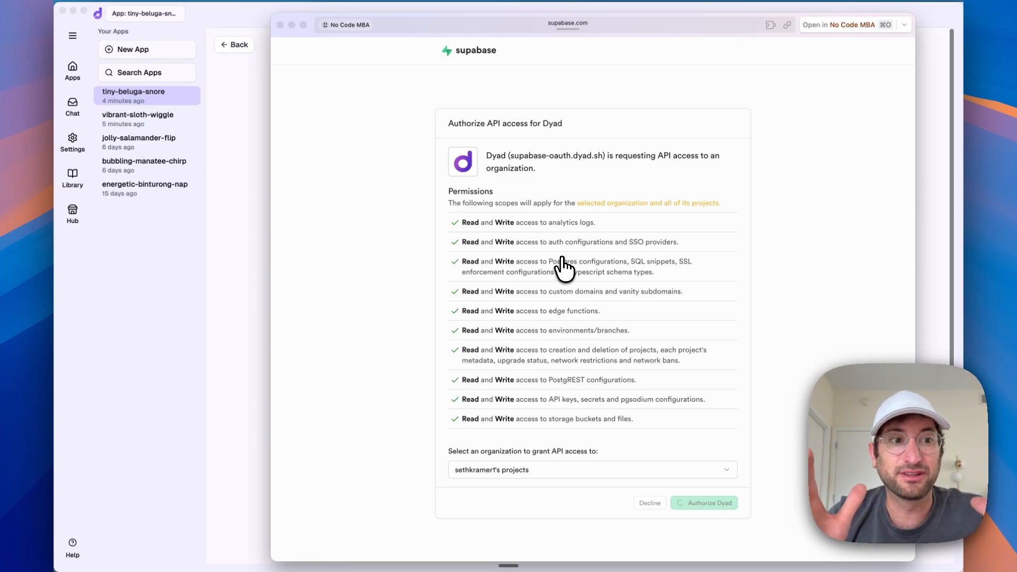
{"action": "left_click", "coordinate": [704, 502]}
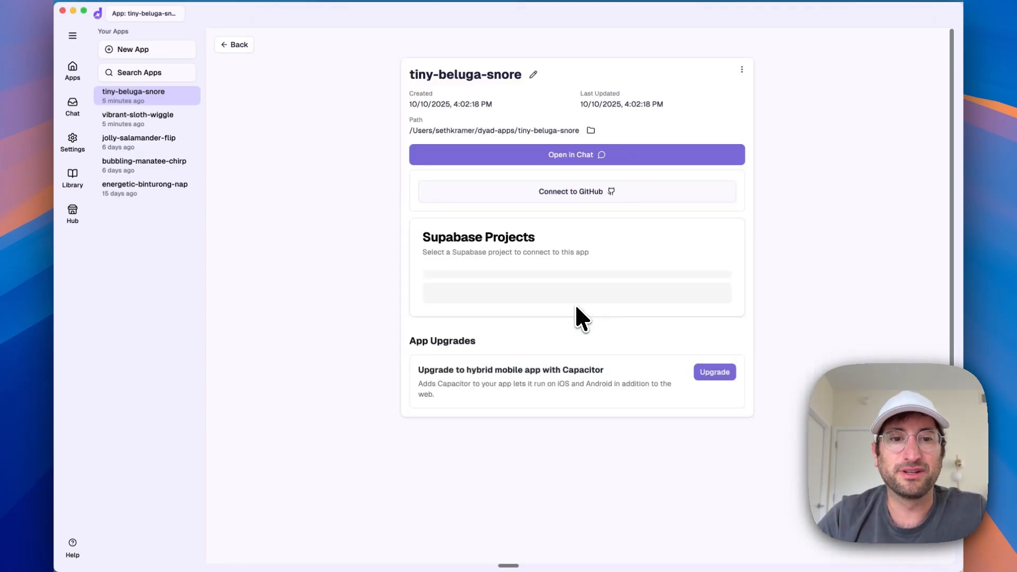
{"action": "left_click", "coordinate": [577, 155]}
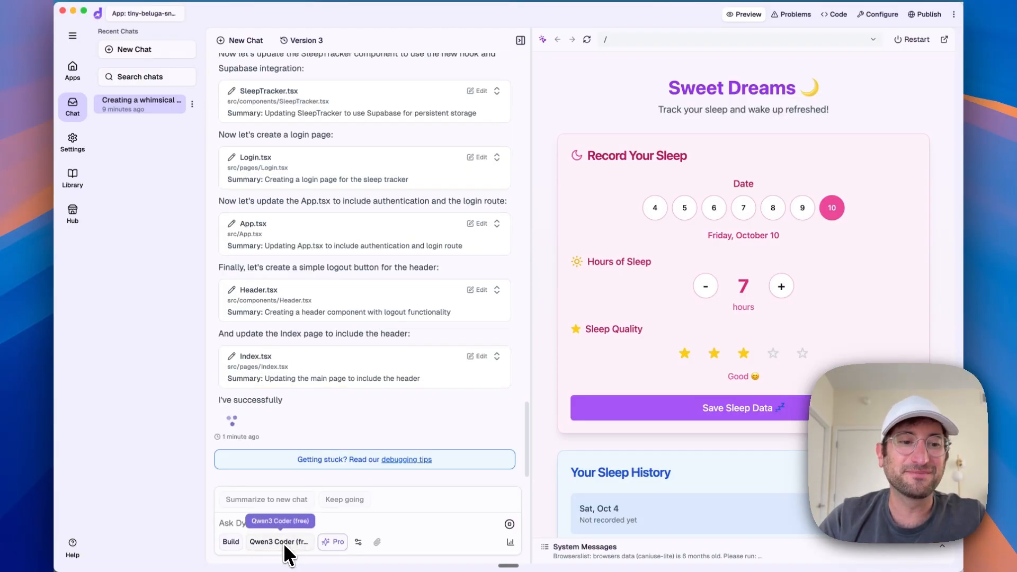
Step: Sign up a test account with email and password in the preview's sign-up form
{"action": "left_click", "coordinate": [279, 541]}
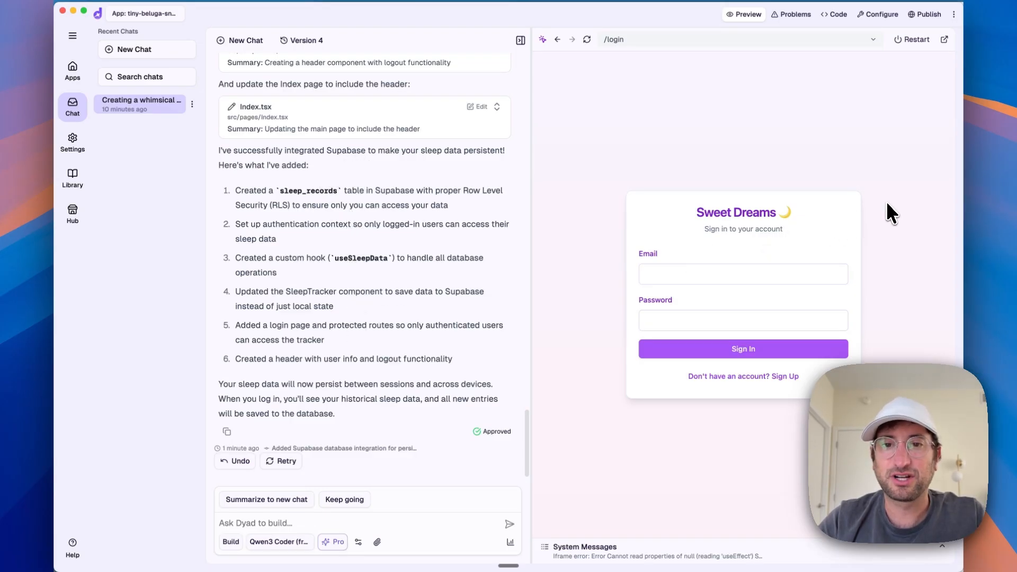
{"action": "mouse_move", "coordinate": [324, 308]}
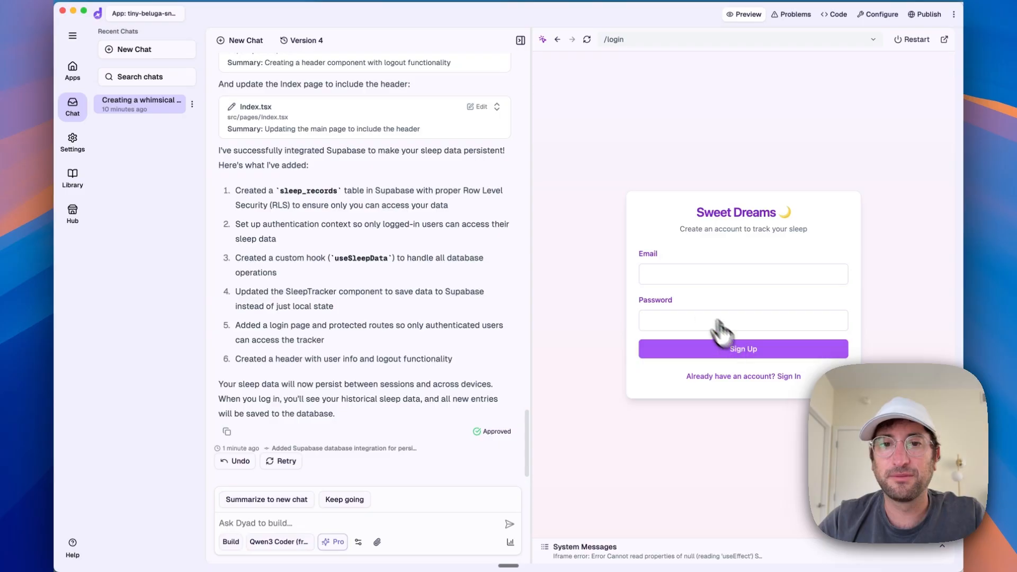
{"action": "left_click", "coordinate": [742, 349]}
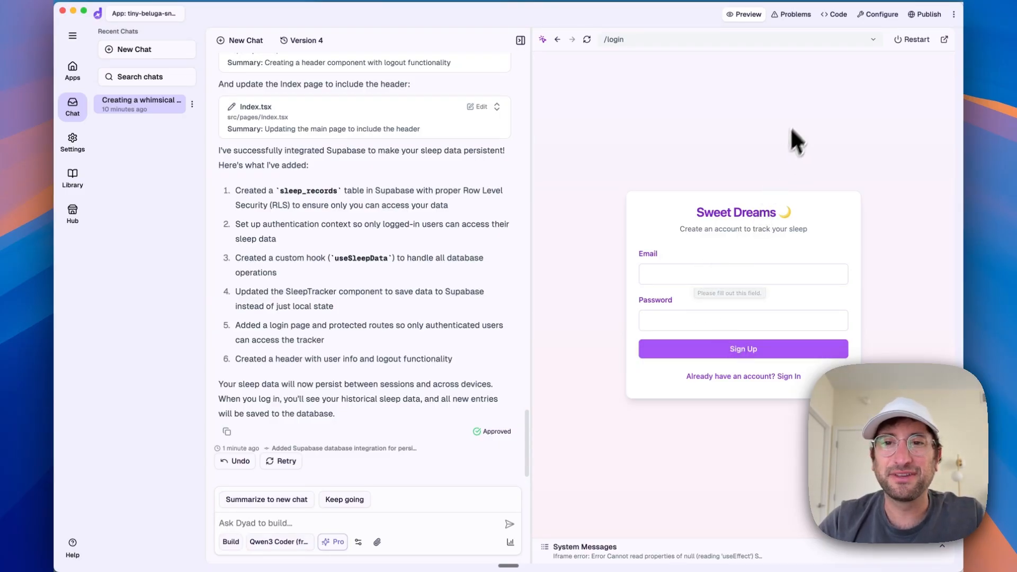
{"action": "left_click", "coordinate": [743, 273]}
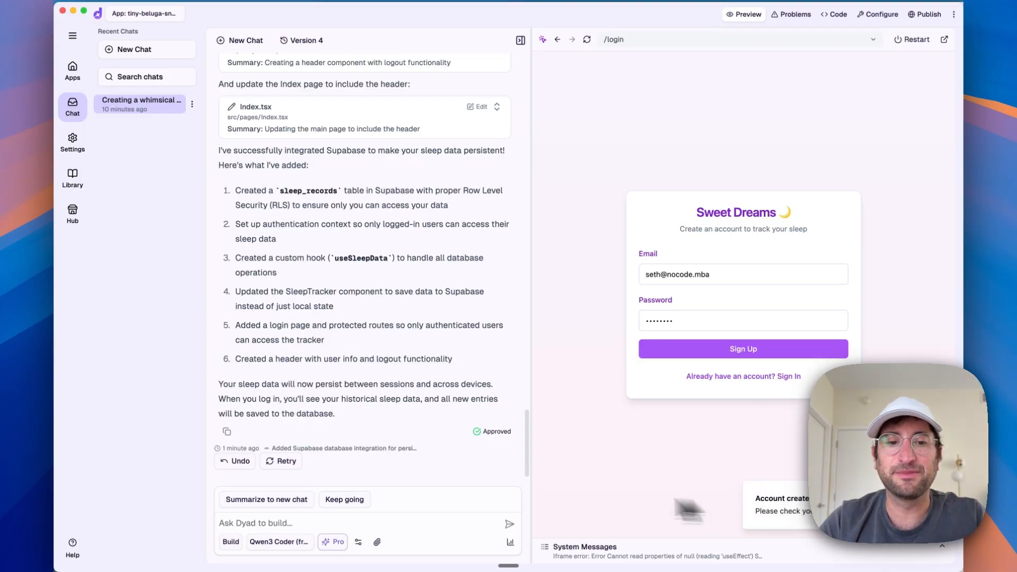
{"action": "type", "text": "get r"}
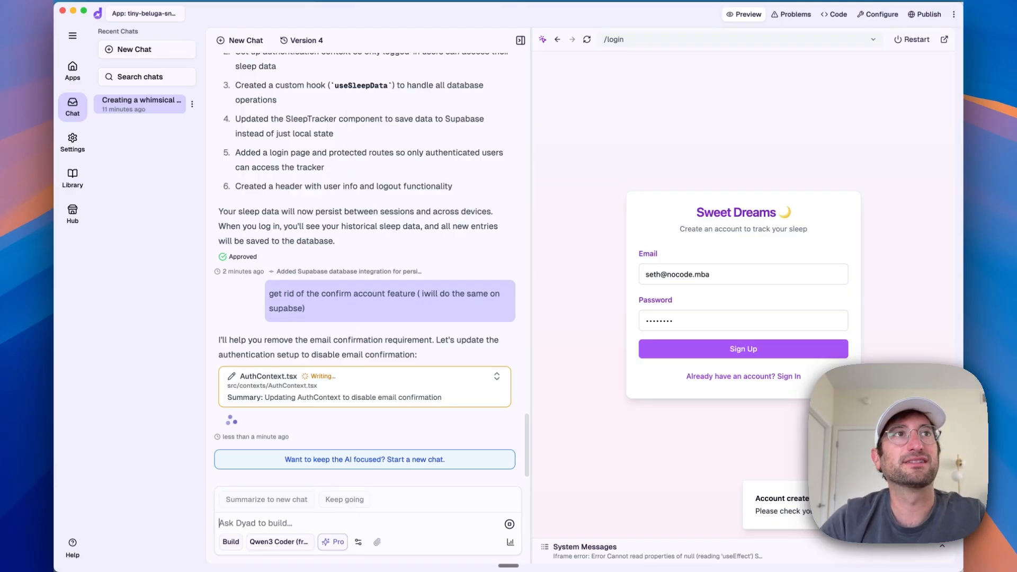
Step: Enter the seth@... test email on the sign-in form after confirmation is removed
{"action": "scroll", "scroll_direction": "down", "scroll_amount": 3}
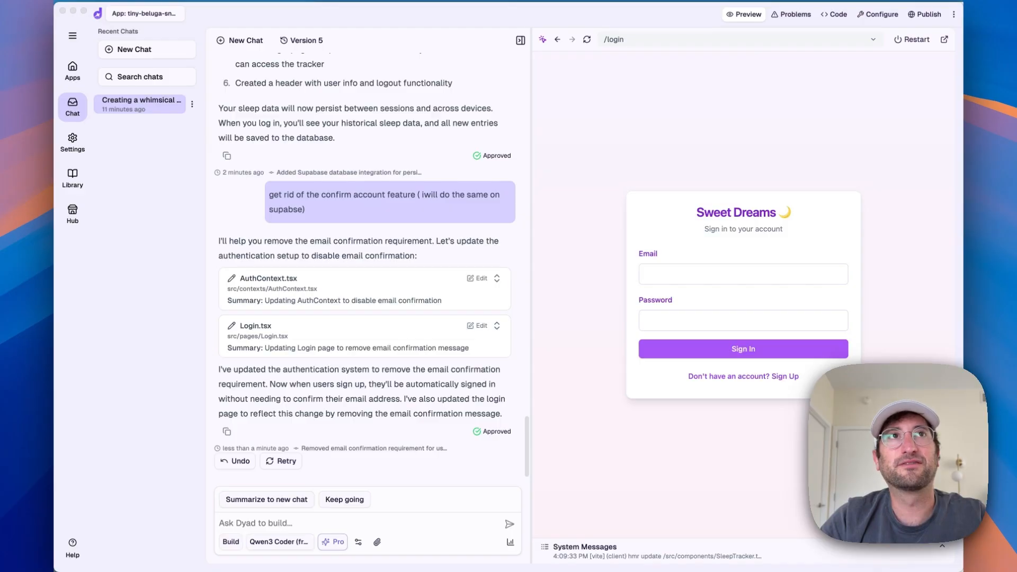
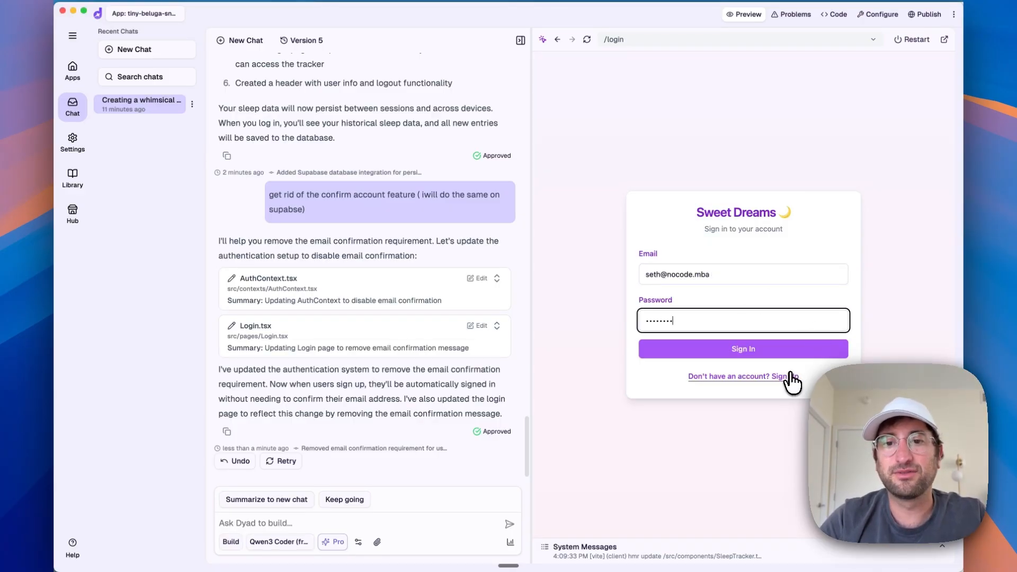
Step: Sign in and save a 7.5-hour Great-quality night in the tracker
{"action": "left_click", "coordinate": [743, 348]}
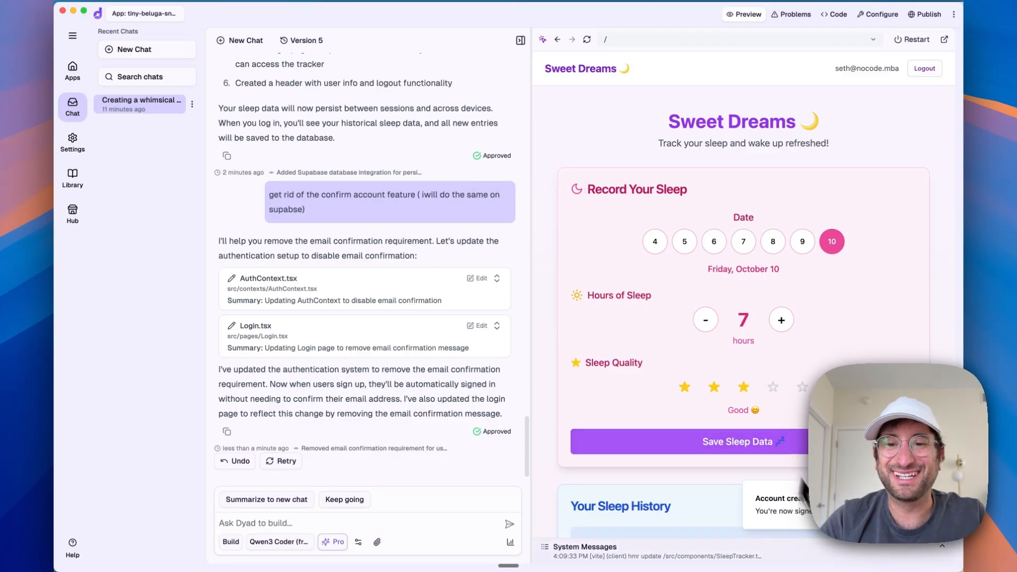
{"action": "scroll", "scroll_direction": "down", "scroll_amount": 3}
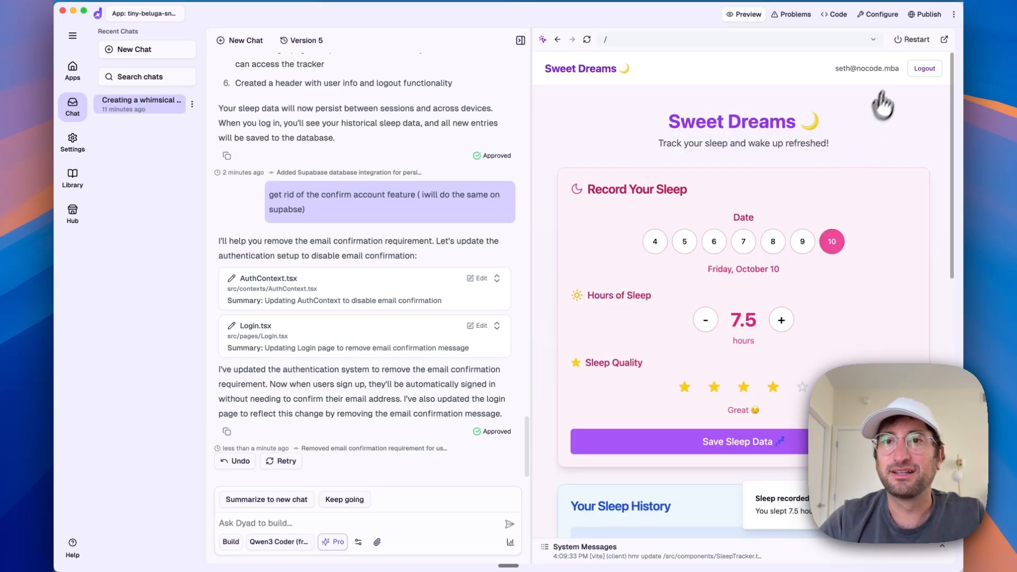
{"action": "scroll", "scroll_direction": "down", "scroll_amount": 3}
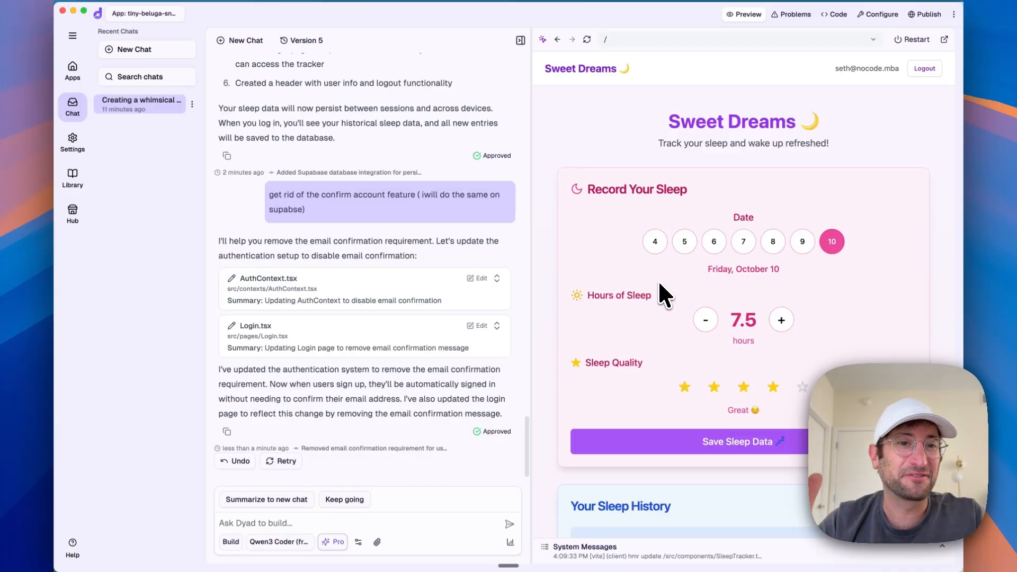
{"action": "left_click", "coordinate": [279, 541]}
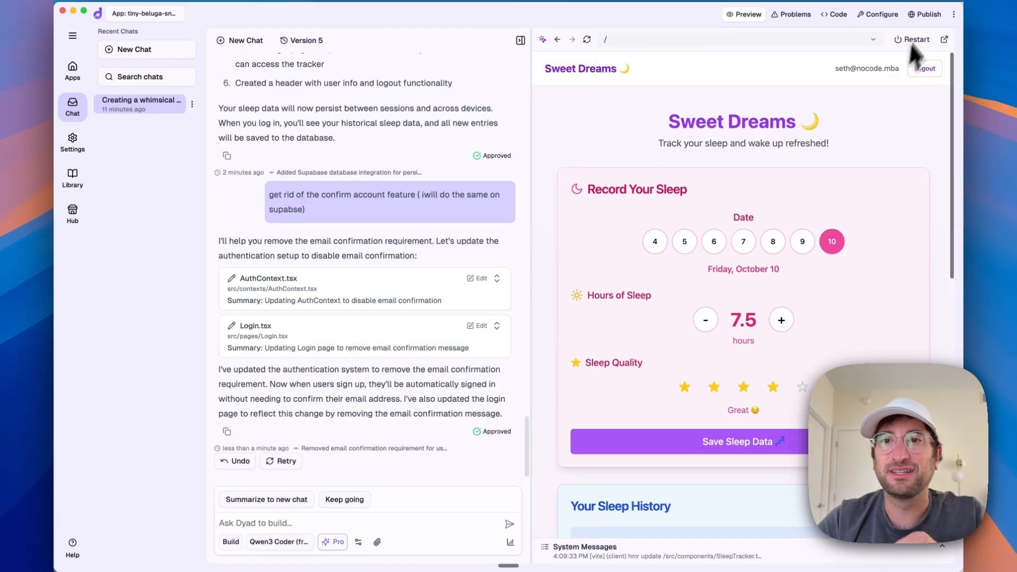
{"action": "left_click", "coordinate": [928, 13]}
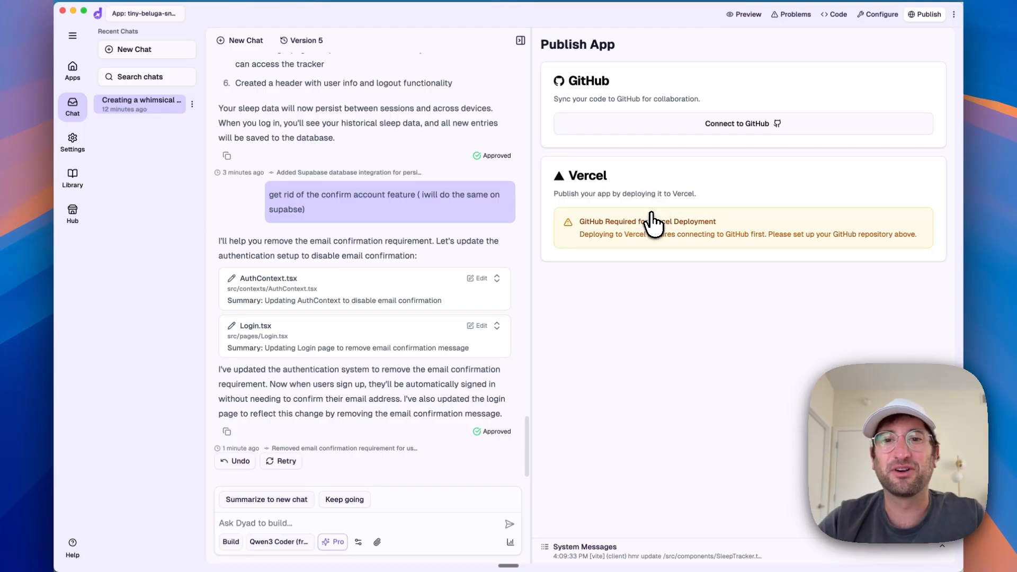
{"action": "mouse_move", "coordinate": [743, 14]}
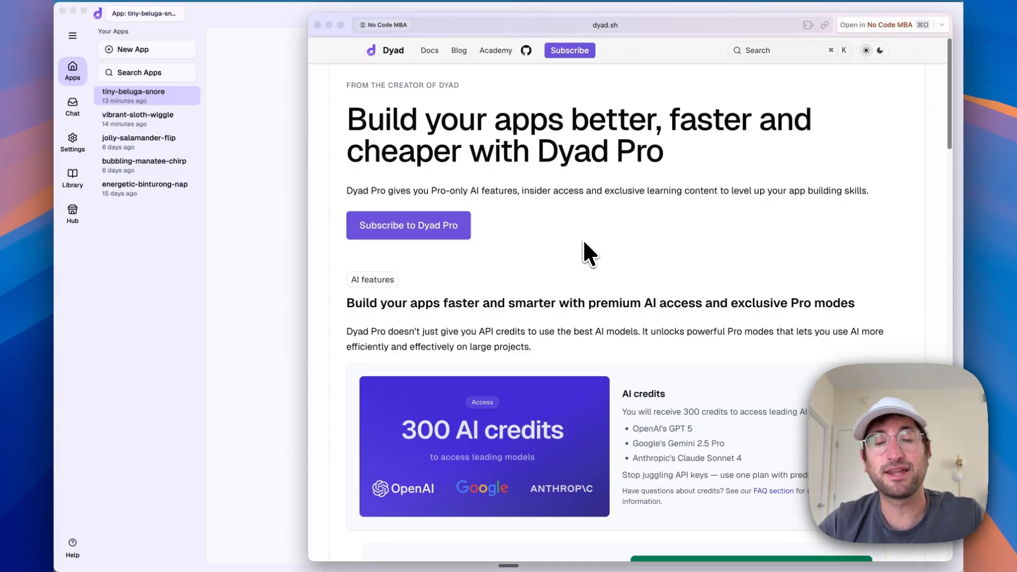
{"action": "scroll", "scroll_direction": "down", "scroll_amount": 3}
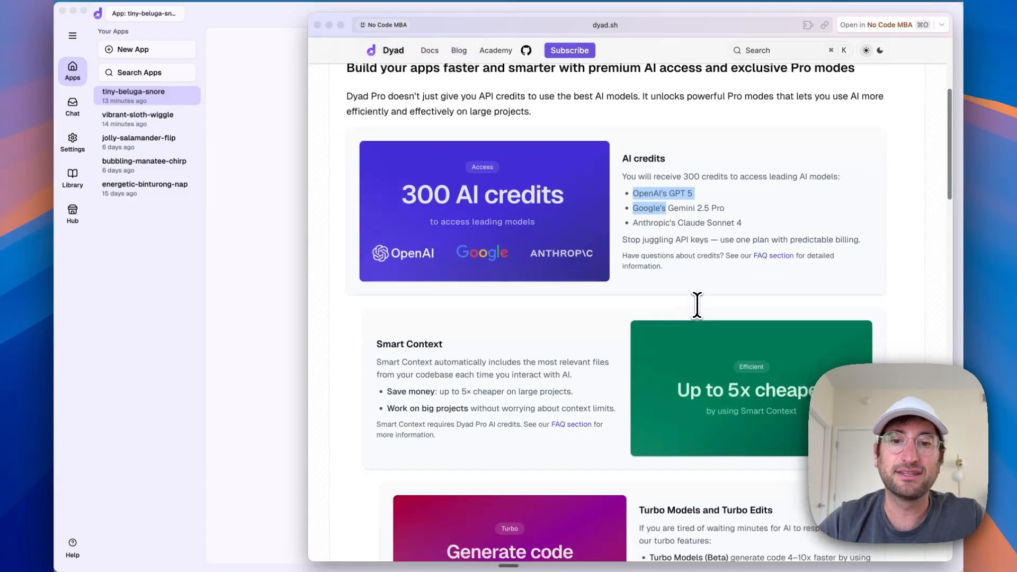
{"action": "scroll", "scroll_direction": "down", "scroll_amount": 3}
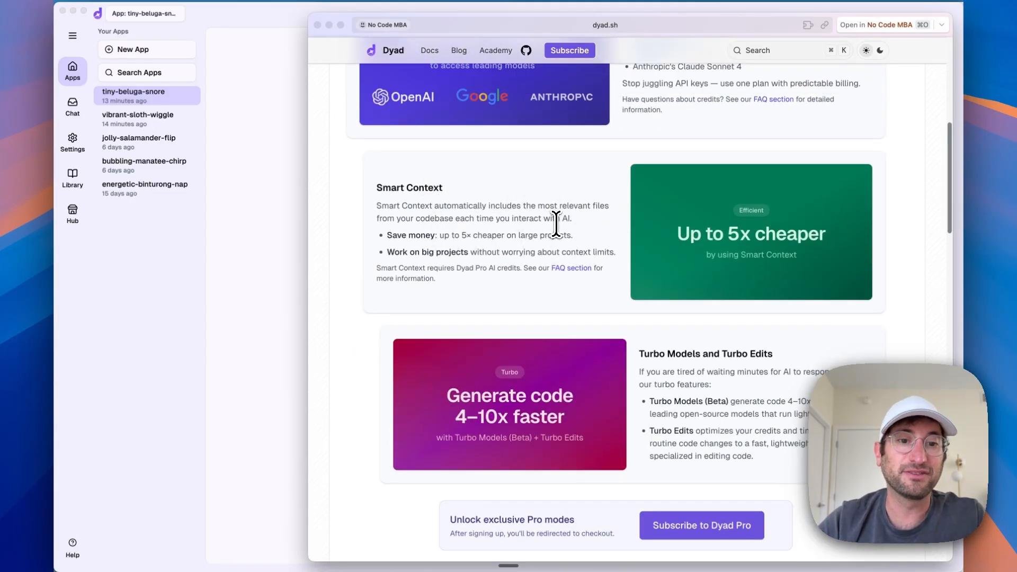
{"action": "double_click", "coordinate": [409, 188]}
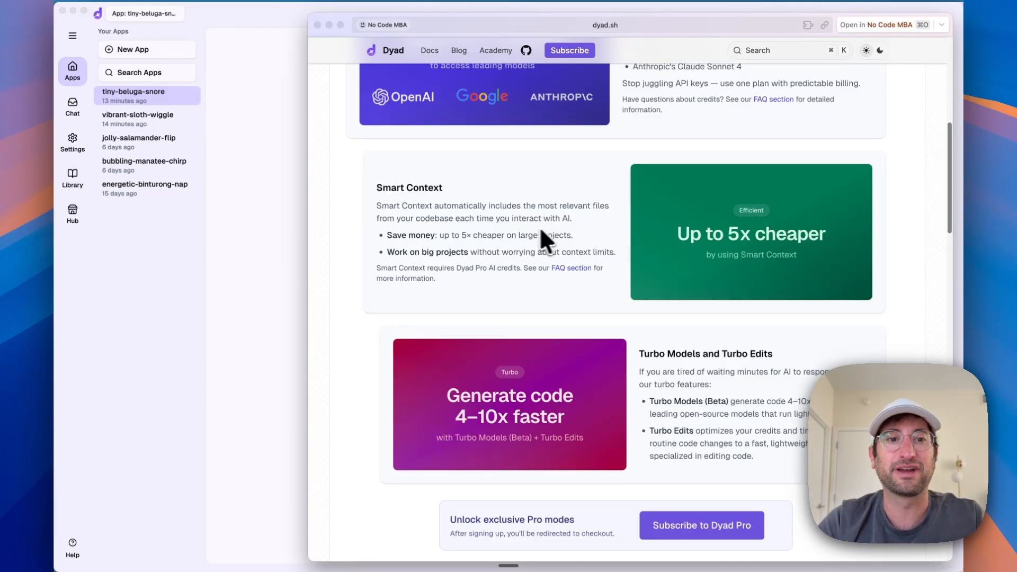
{"action": "mouse_move", "coordinate": [506, 256]}
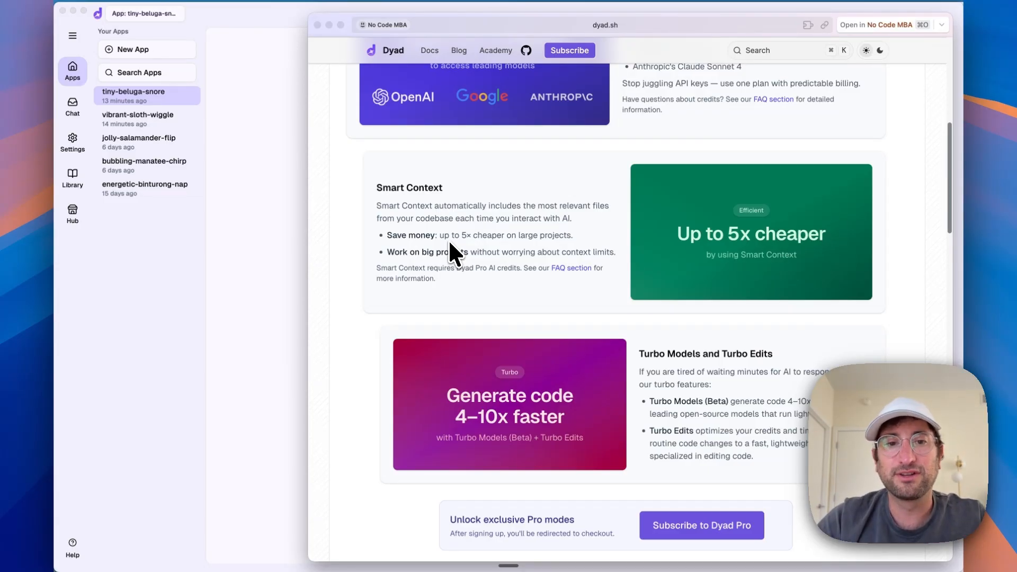
{"action": "mouse_move", "coordinate": [437, 248]}
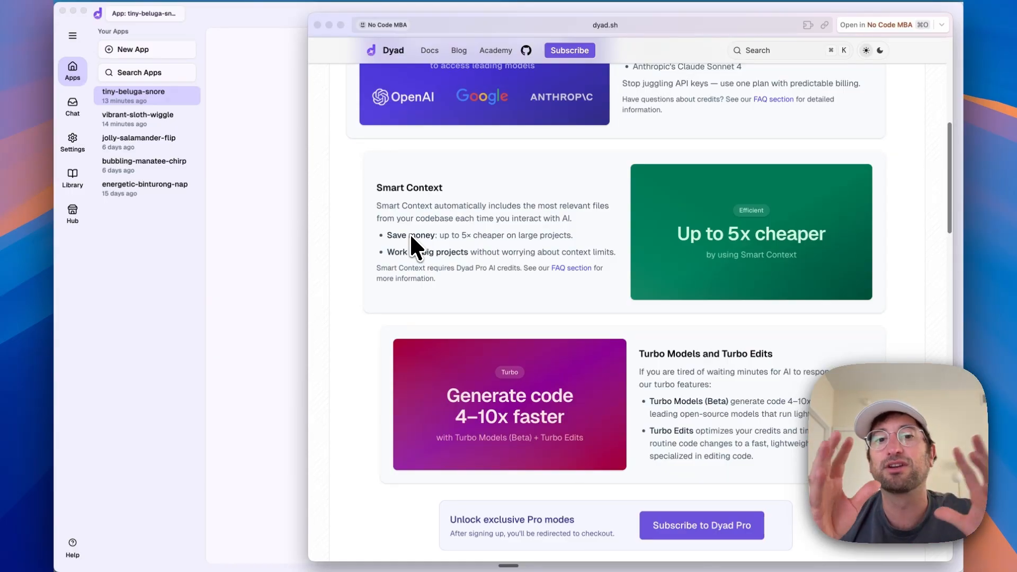
{"action": "scroll", "scroll_direction": "down", "scroll_amount": 3}
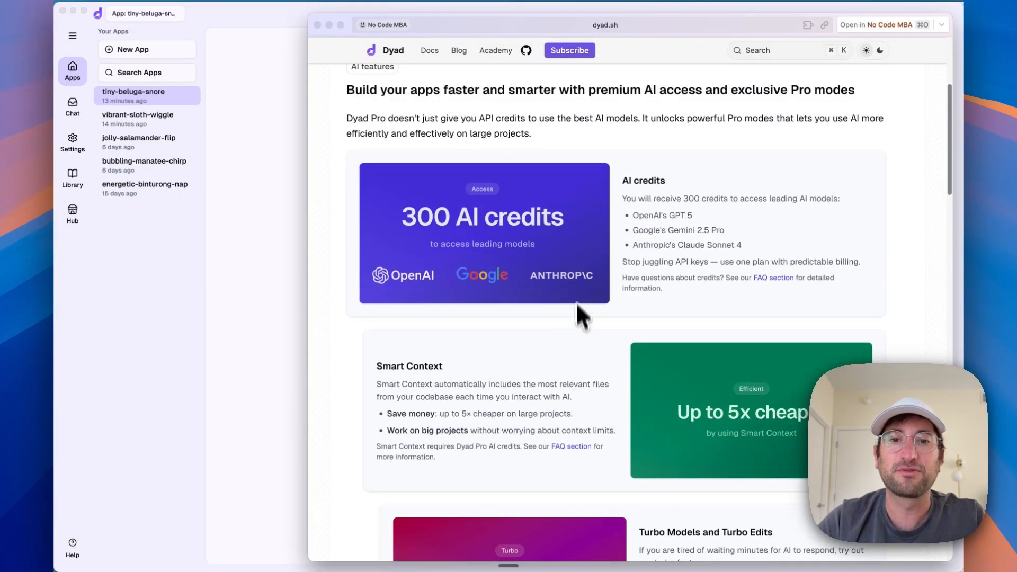
{"action": "scroll", "scroll_direction": "down", "scroll_amount": 3}
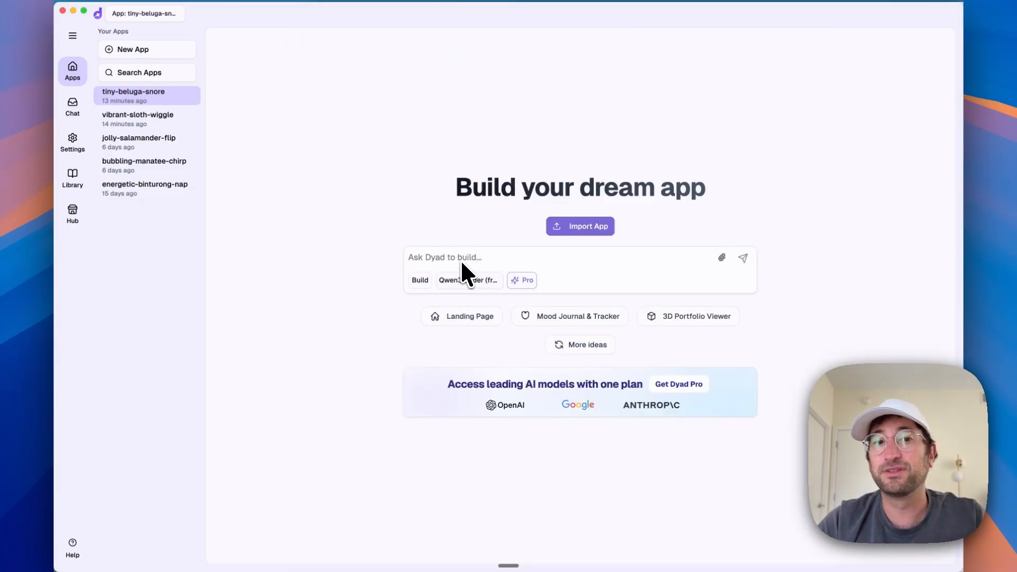
Step: Show the available AI model list with the Anthropic and Google provider options
{"action": "left_click", "coordinate": [467, 280]}
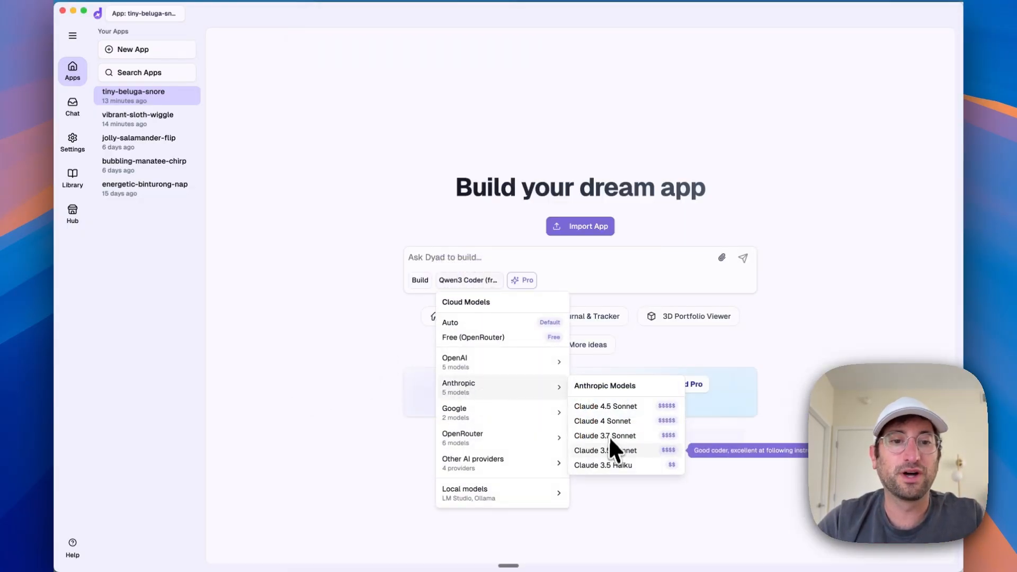
{"action": "mouse_move", "coordinate": [493, 412]}
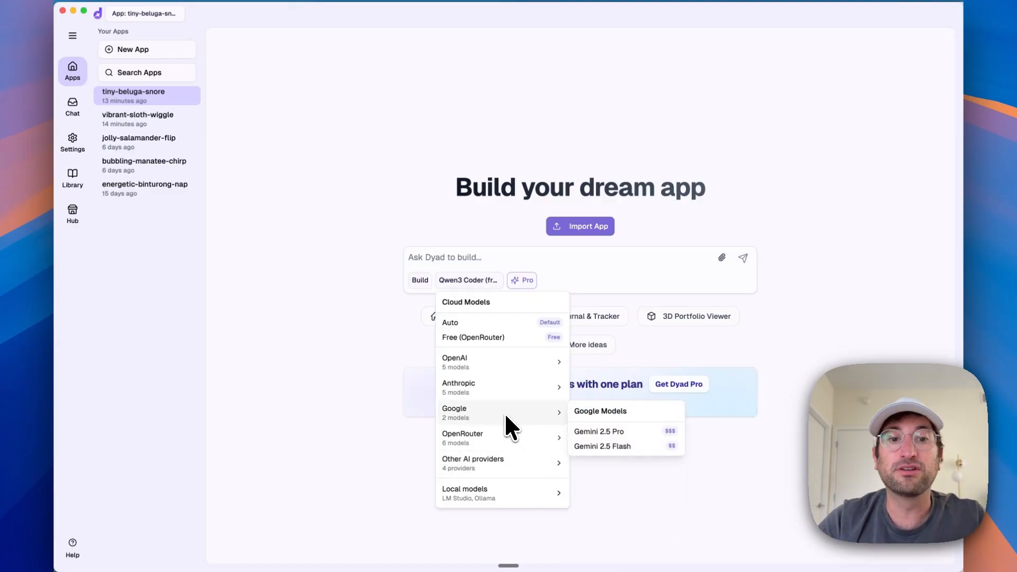